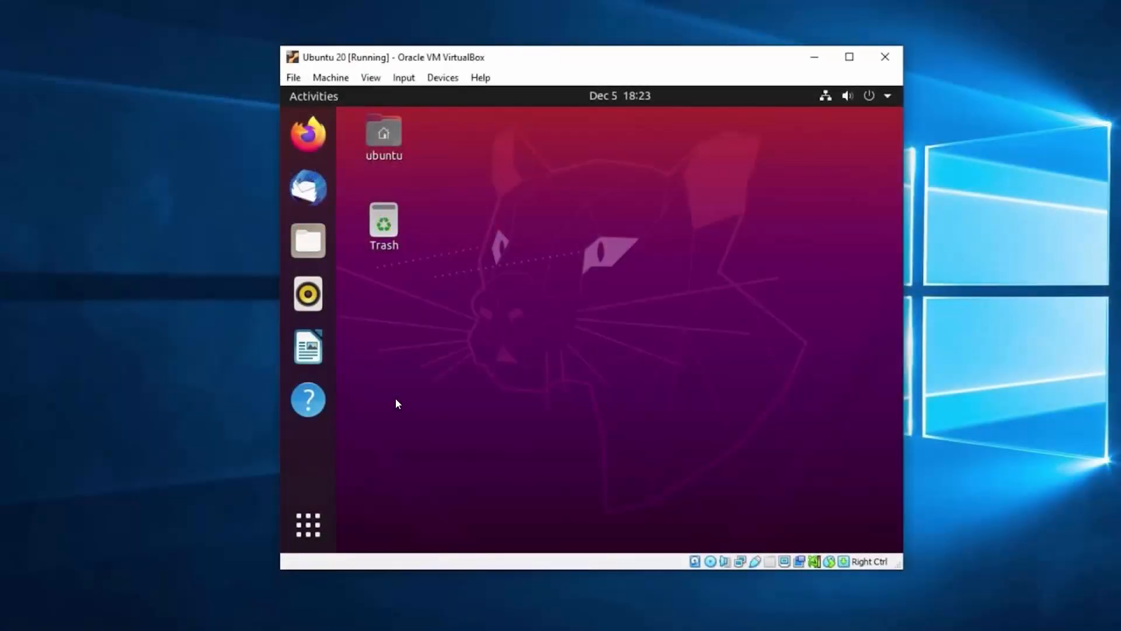
mouse_move(171, 234)
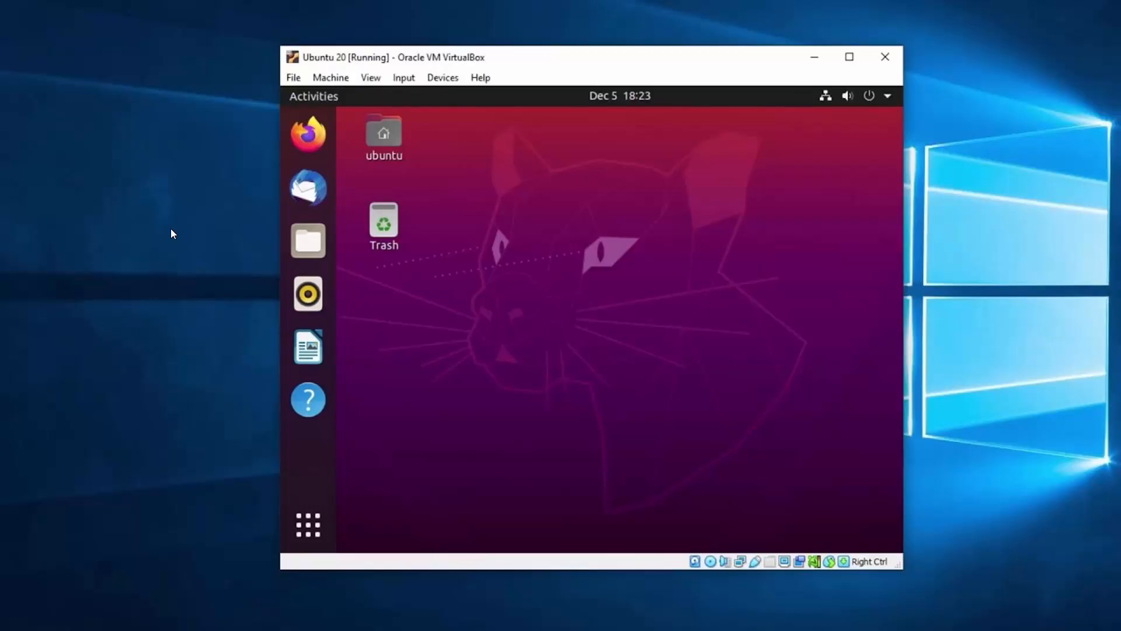
mouse_move(1052, 414)
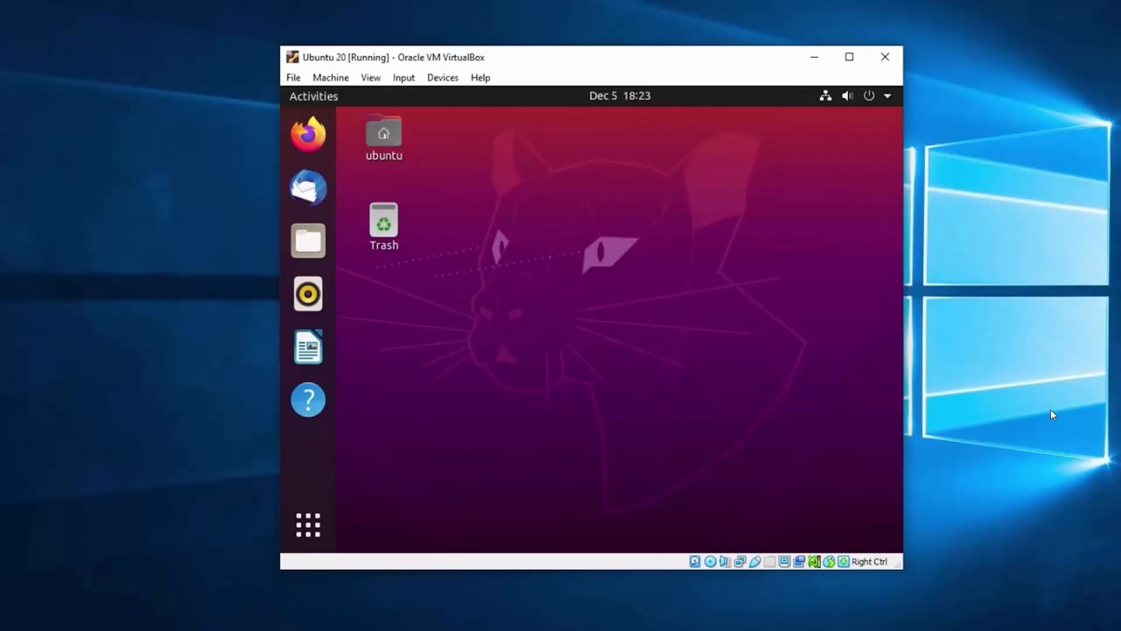
mouse_move(895, 397)
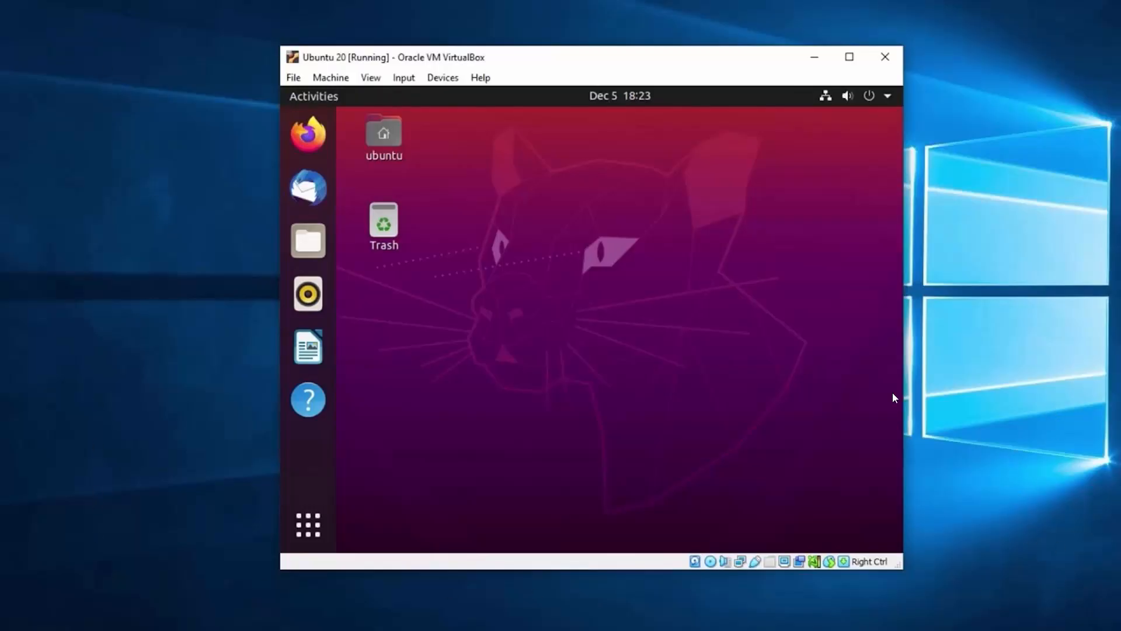
mouse_move(283, 556)
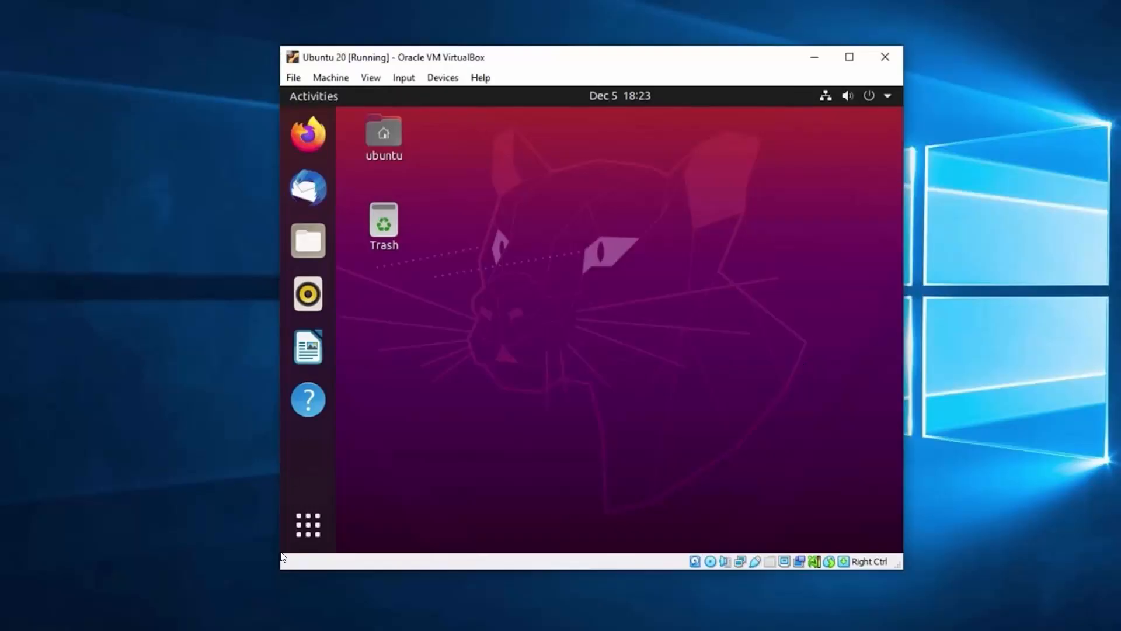
mouse_move(707, 546)
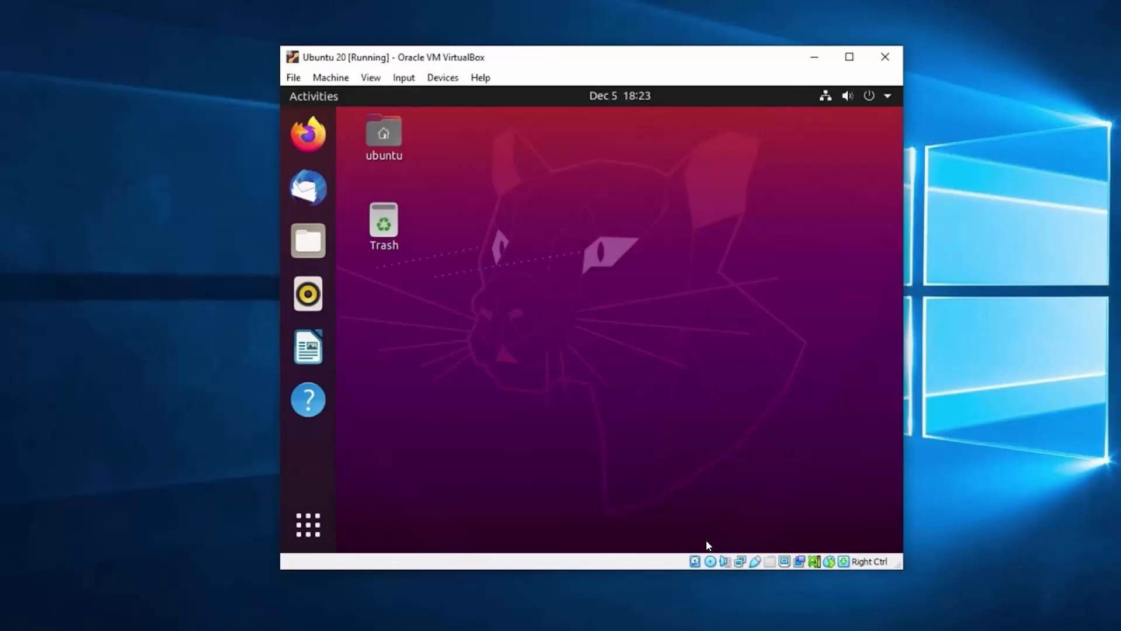
mouse_move(428, 151)
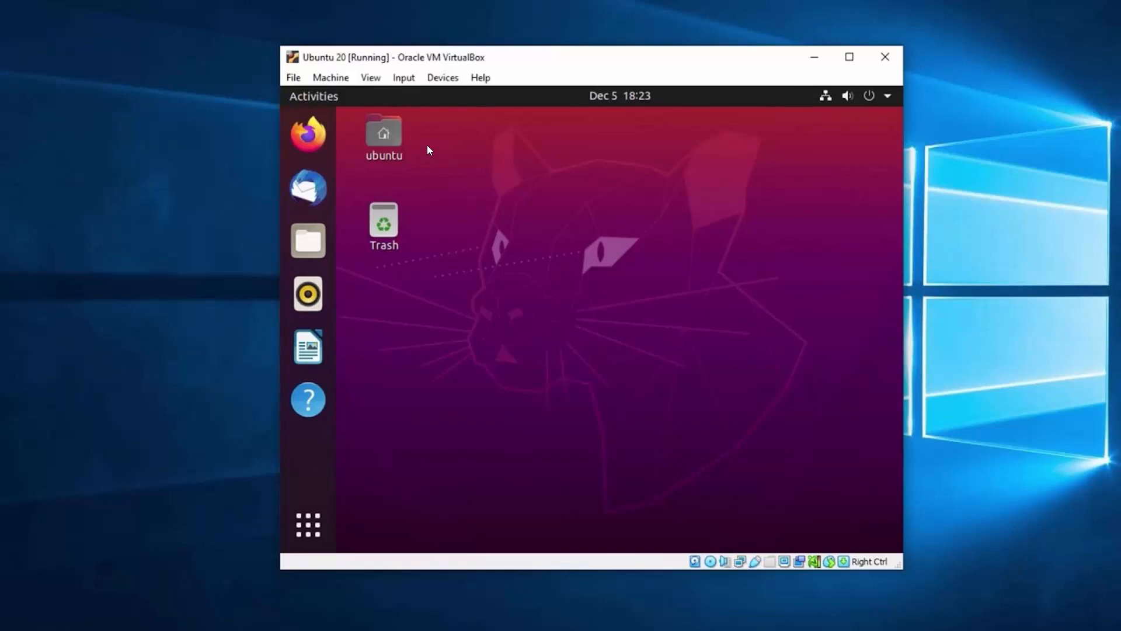
mouse_move(969, 288)
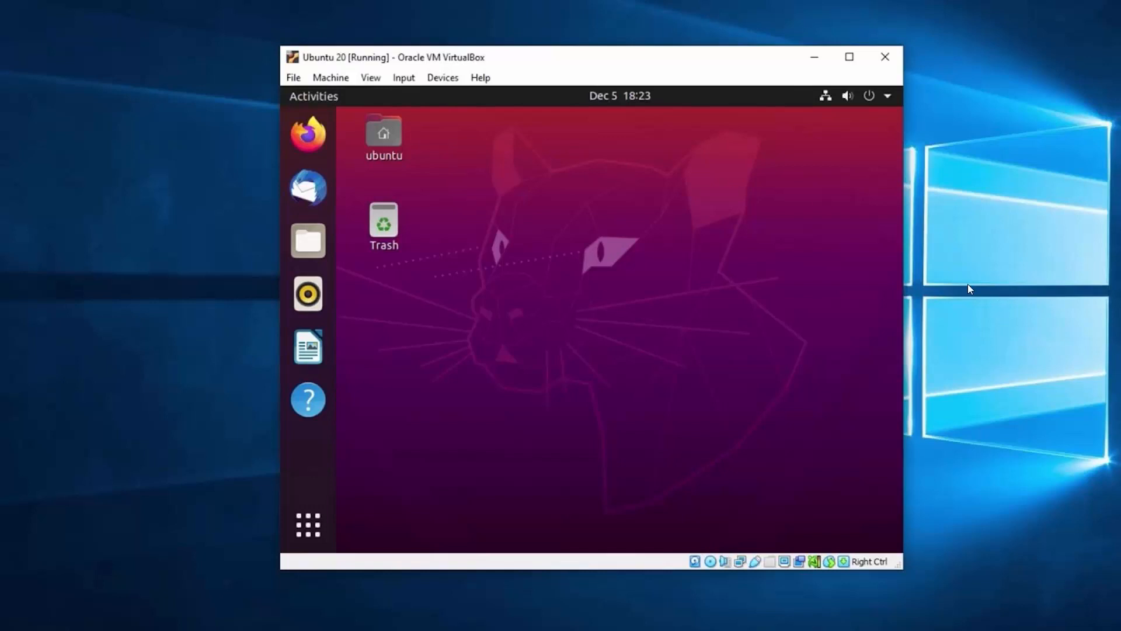
mouse_move(314, 494)
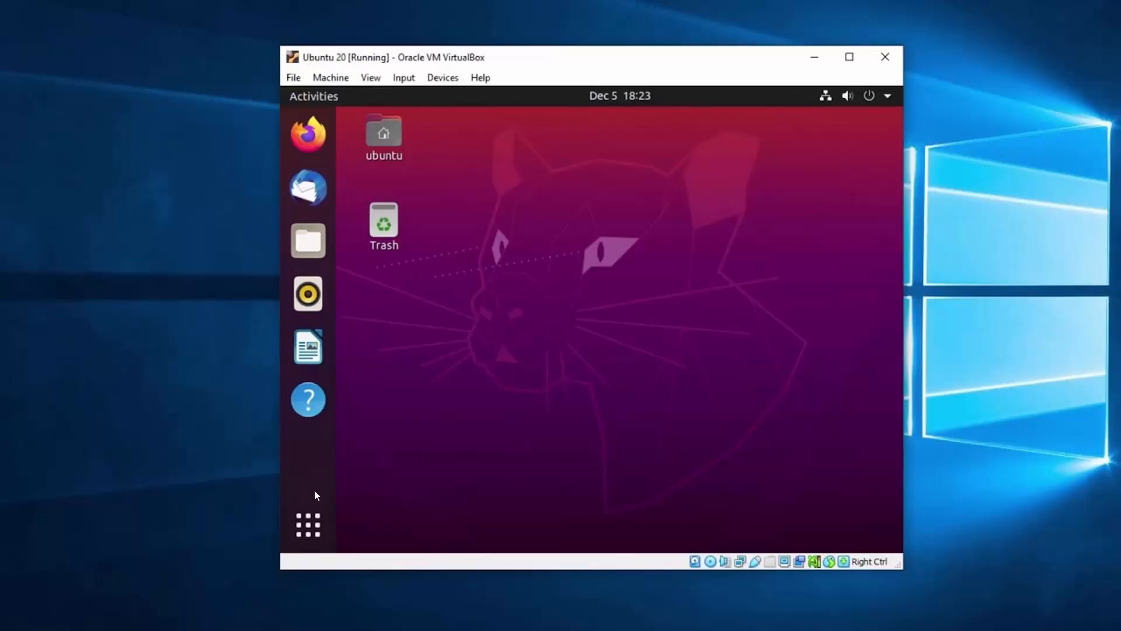
mouse_move(316, 512)
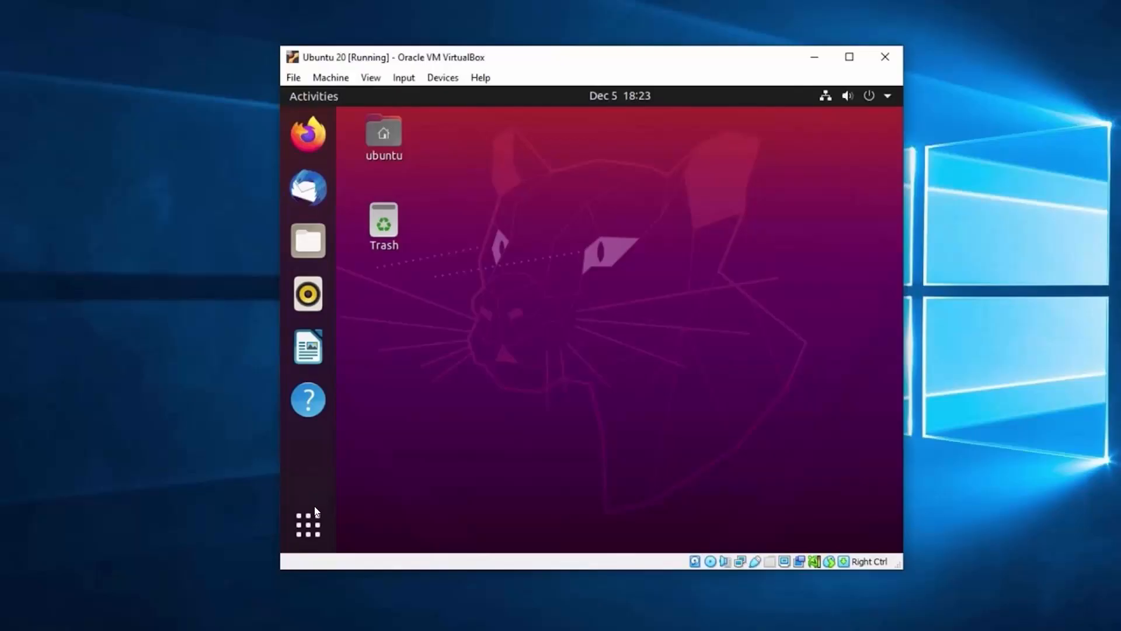
mouse_move(318, 126)
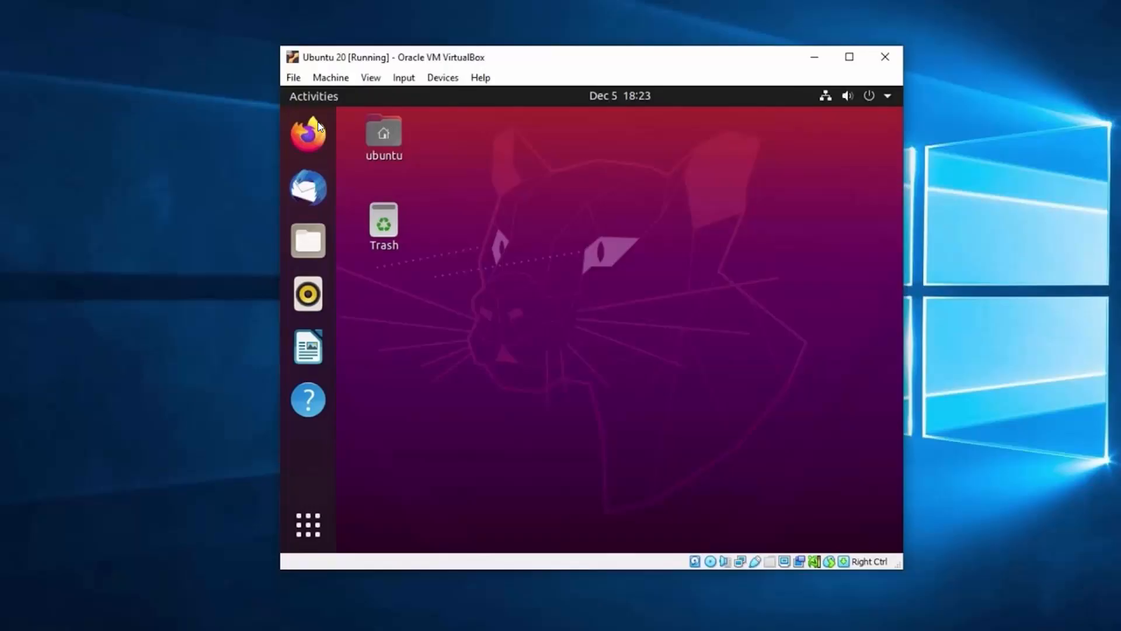
mouse_move(295, 533)
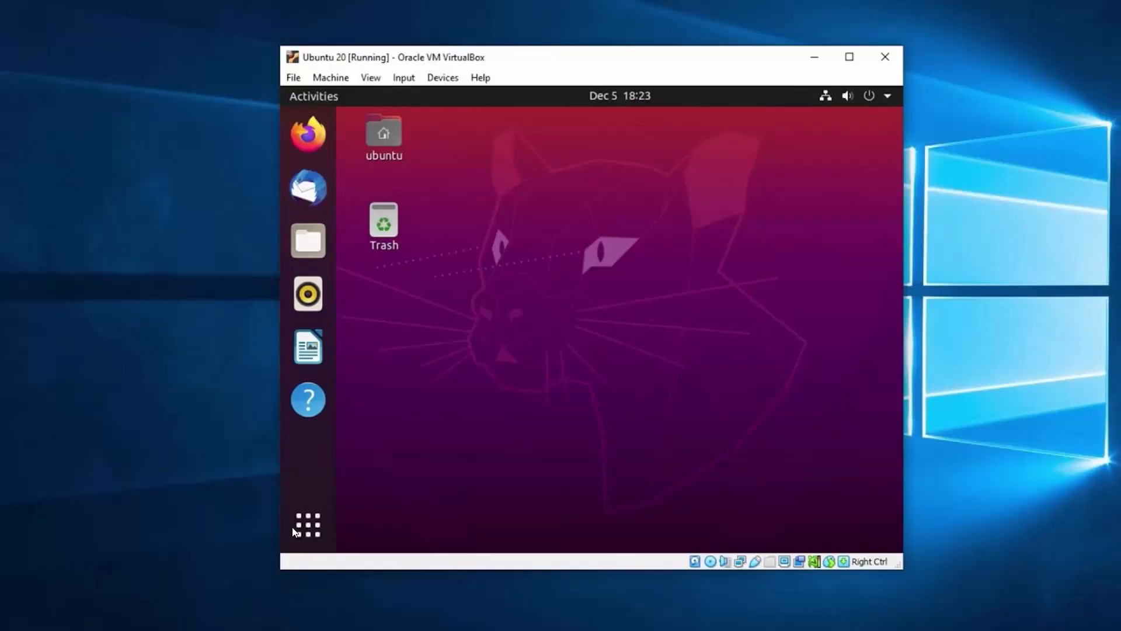
mouse_move(193, 436)
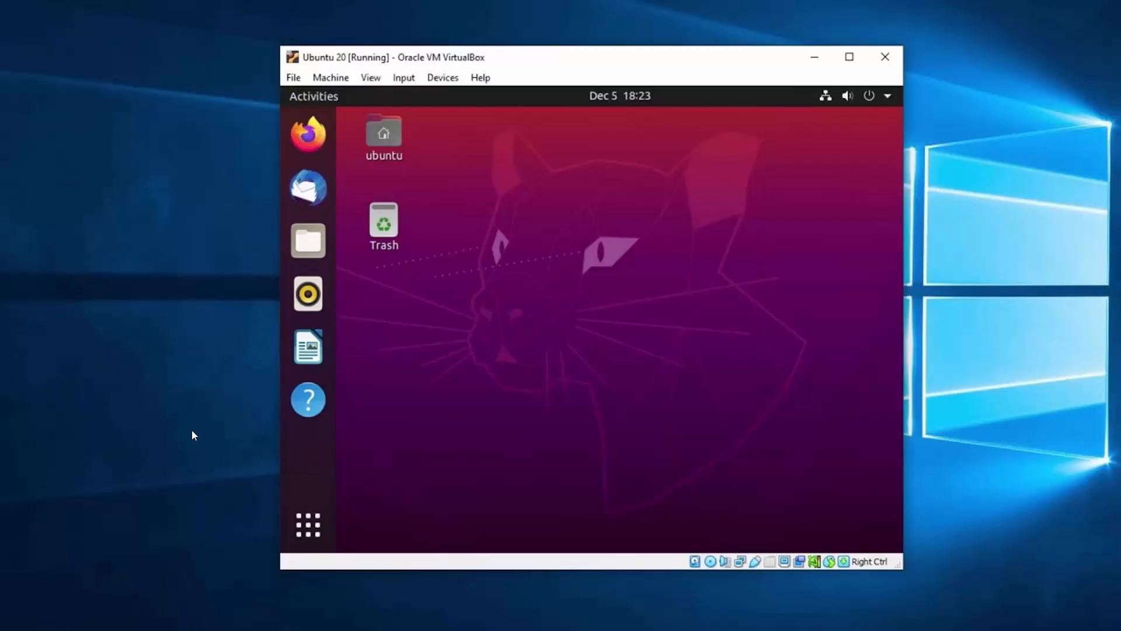
mouse_move(417, 549)
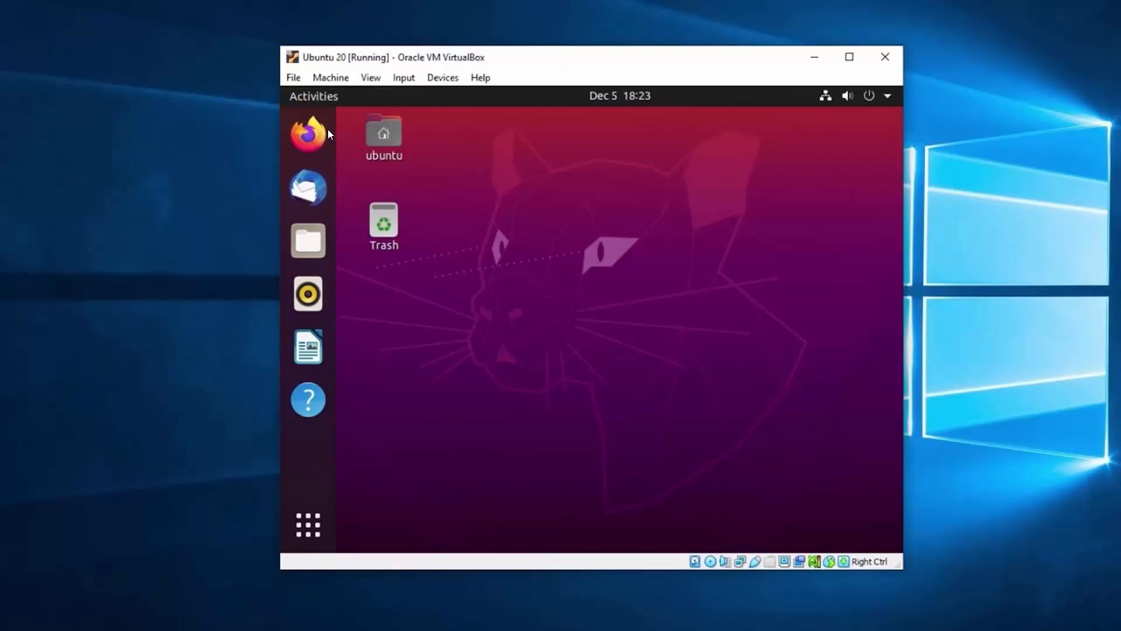
mouse_move(537, 550)
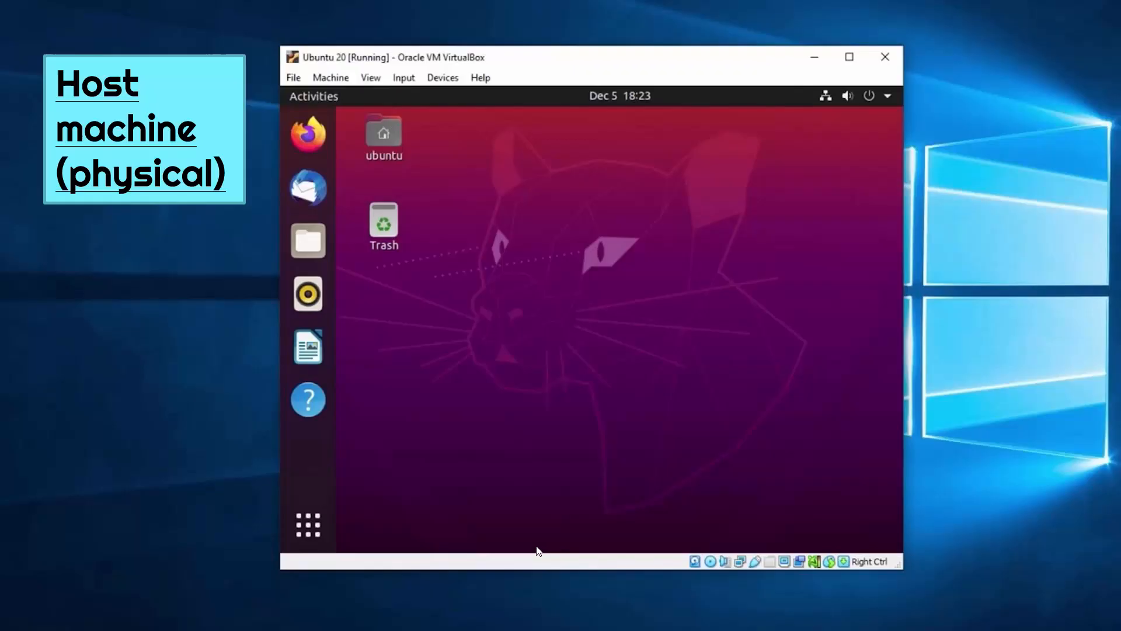
mouse_move(1061, 466)
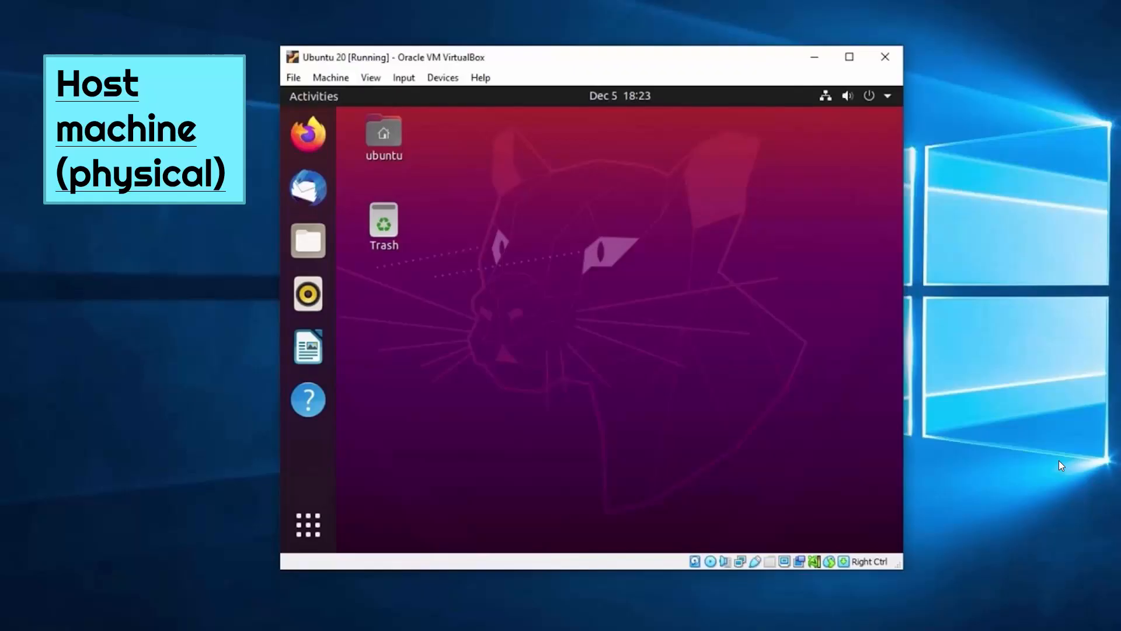
mouse_move(130, 239)
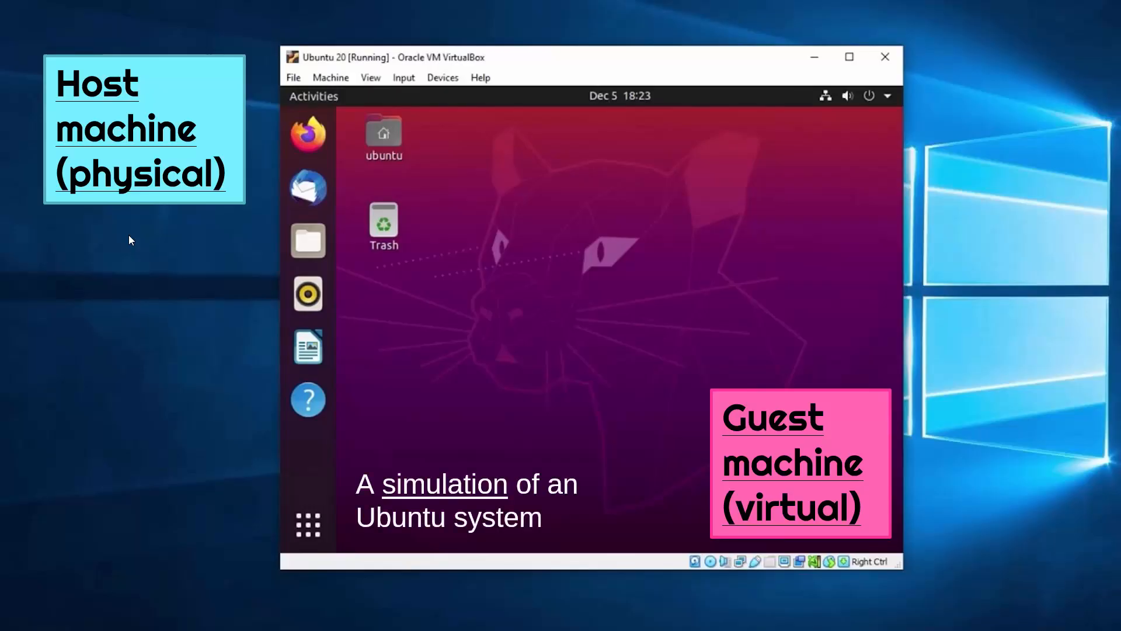
mouse_move(314, 70)
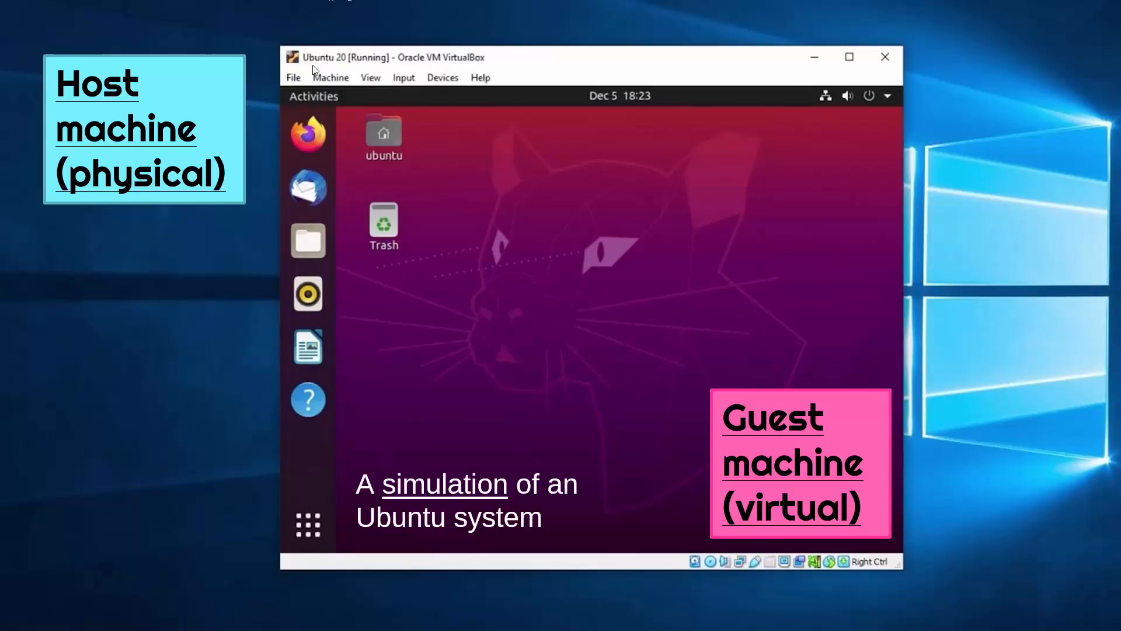
mouse_move(292, 475)
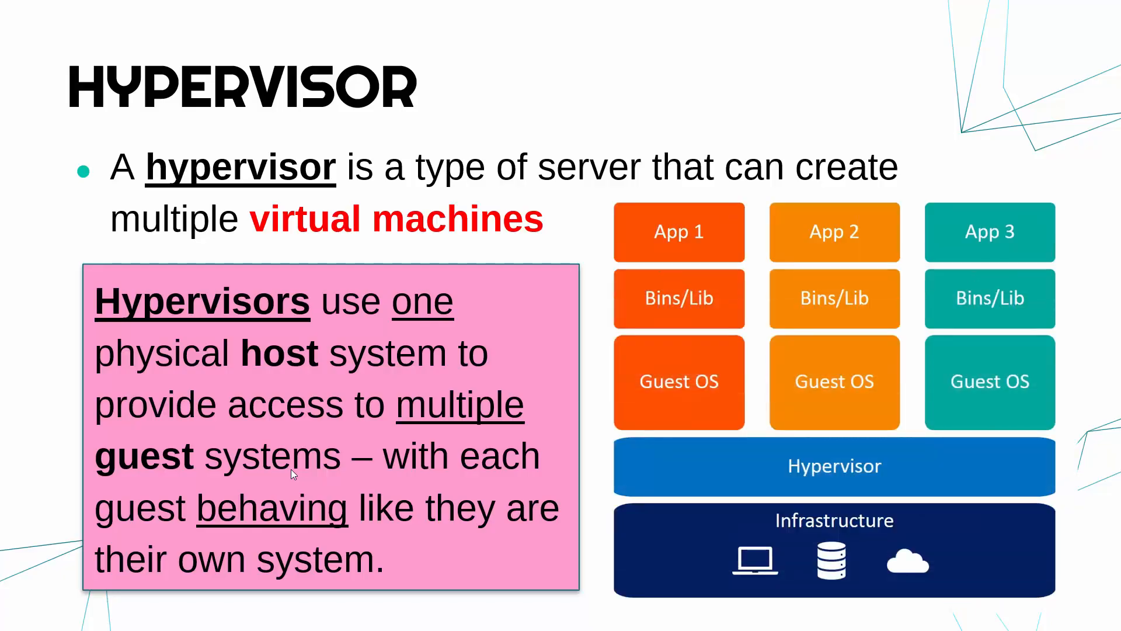
mouse_move(512, 470)
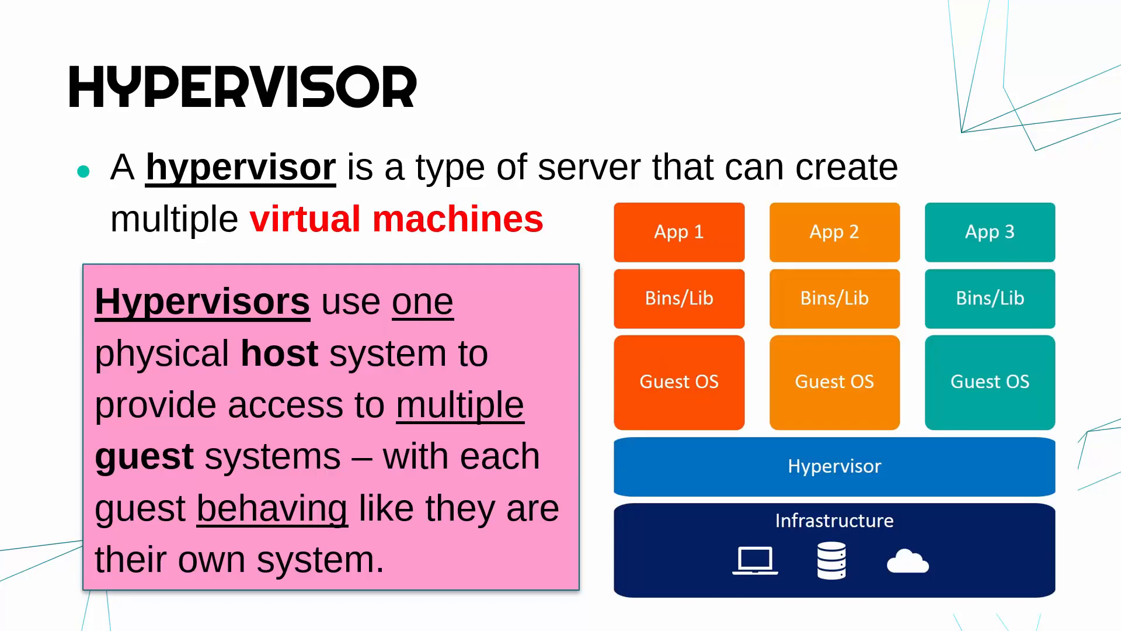
mouse_move(799, 549)
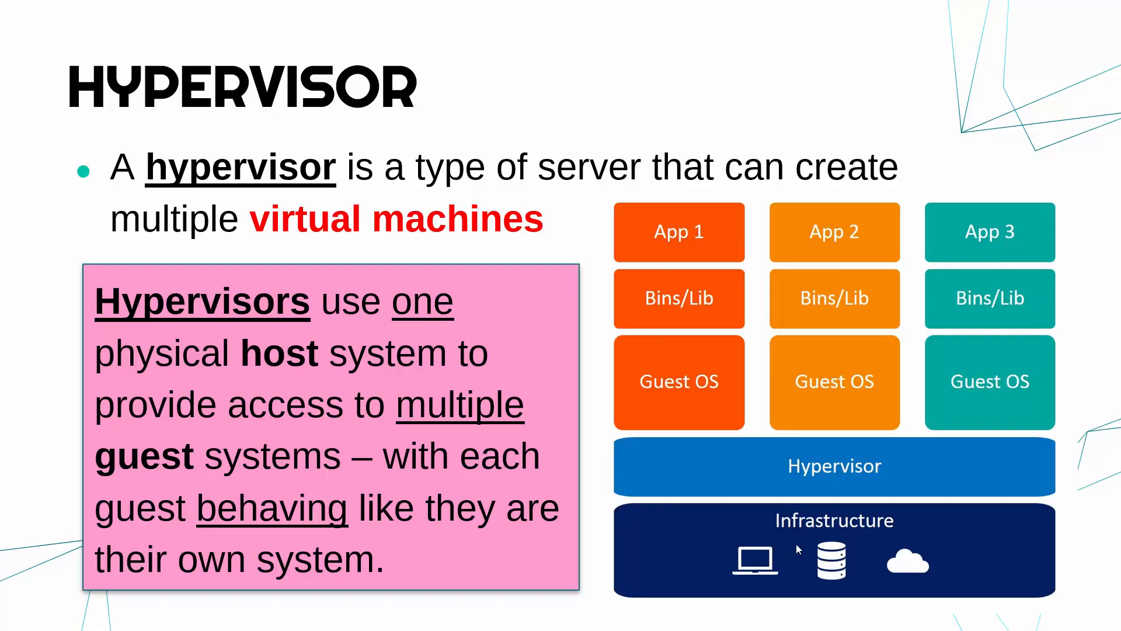
mouse_move(915, 530)
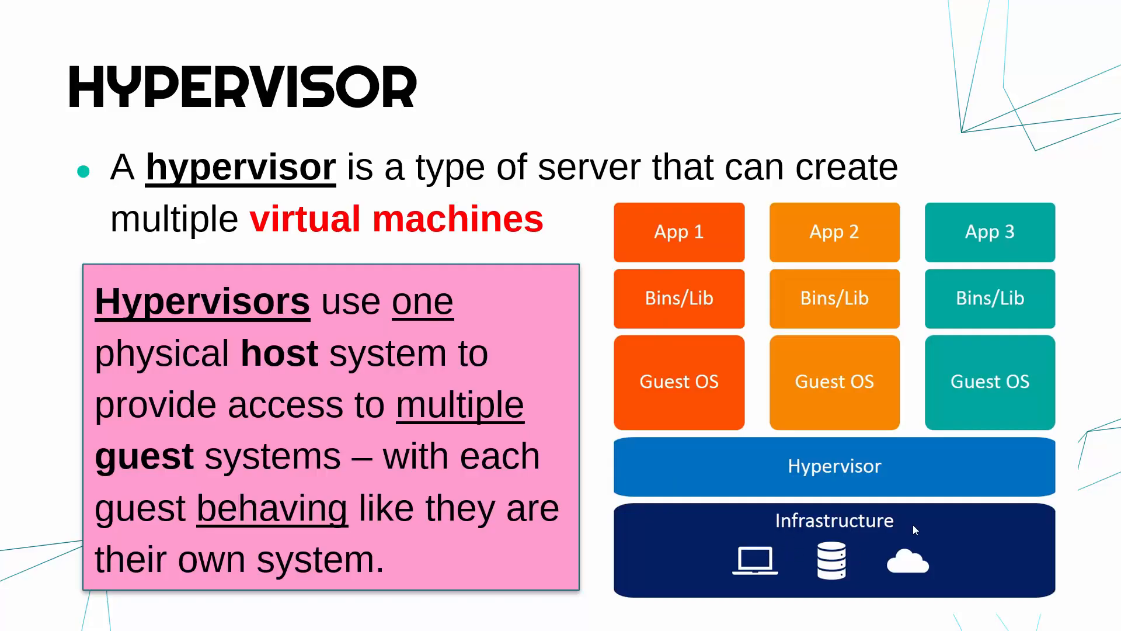
mouse_move(899, 559)
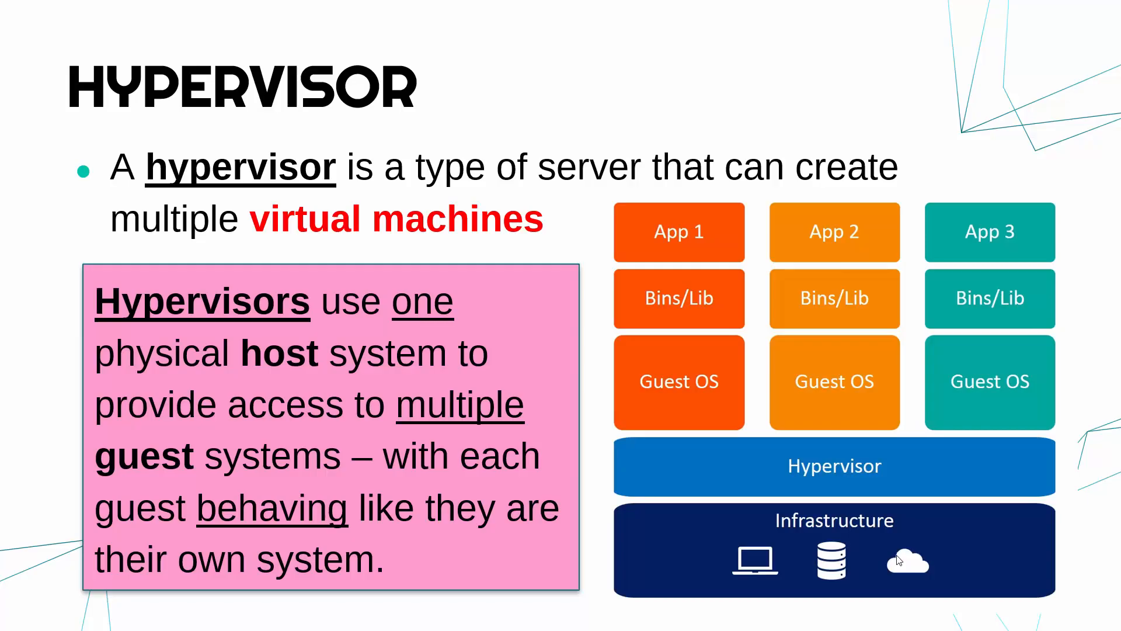
mouse_move(858, 549)
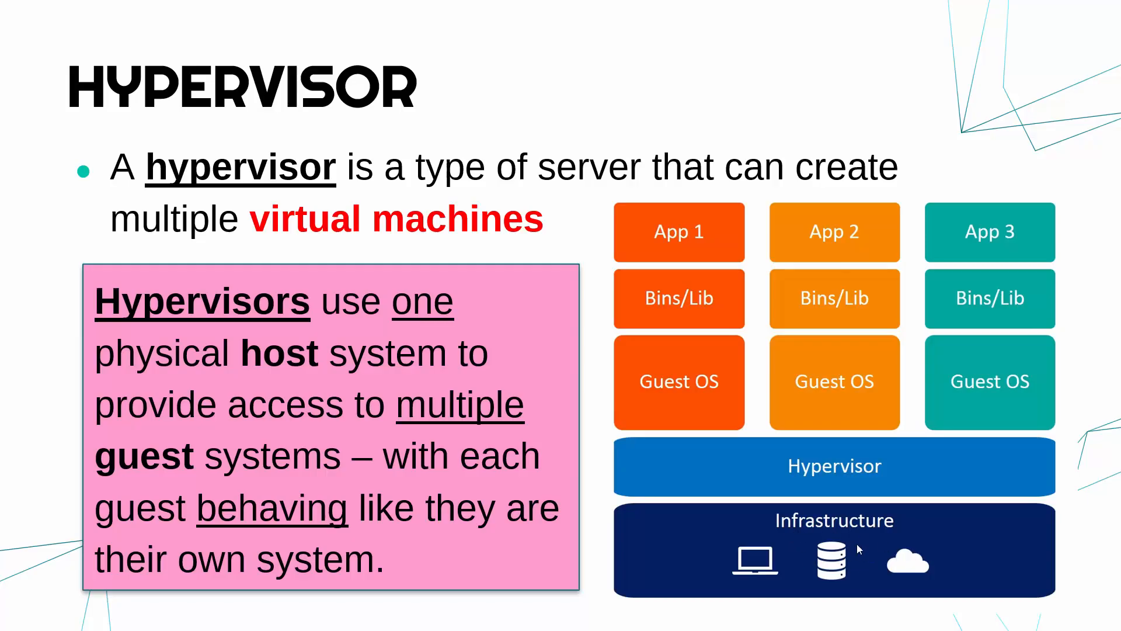
mouse_move(842, 502)
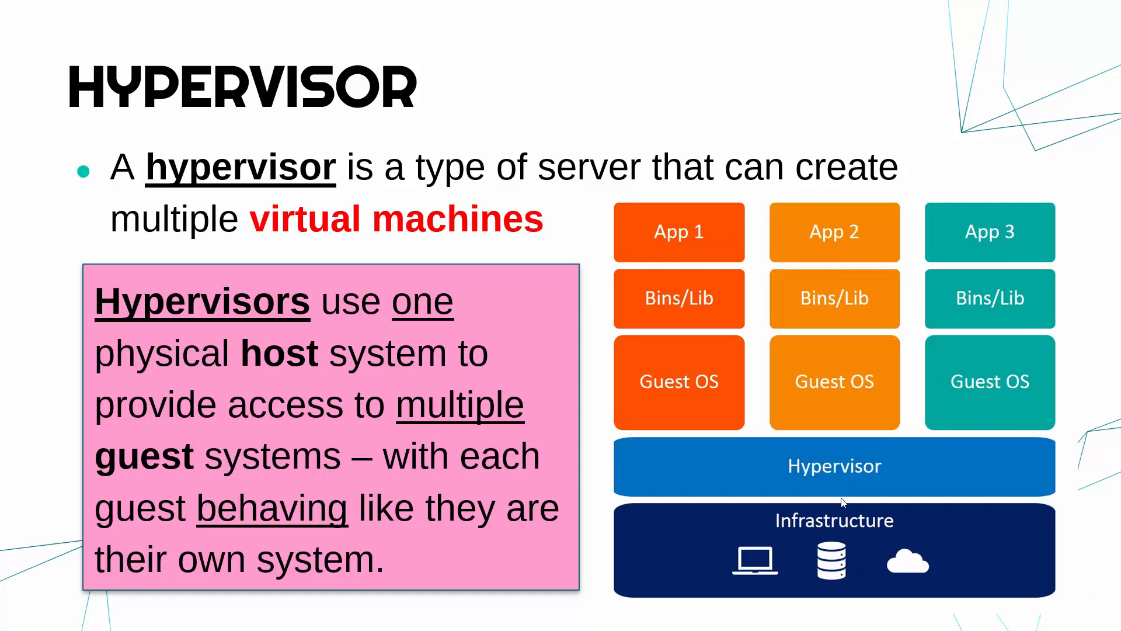
mouse_move(779, 478)
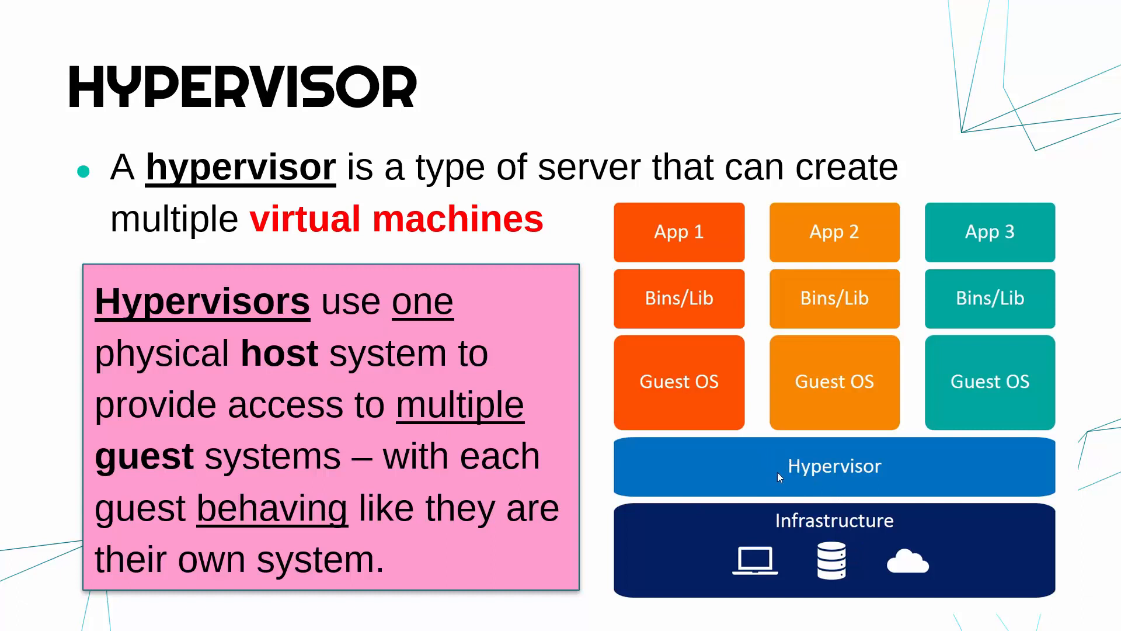
mouse_move(853, 486)
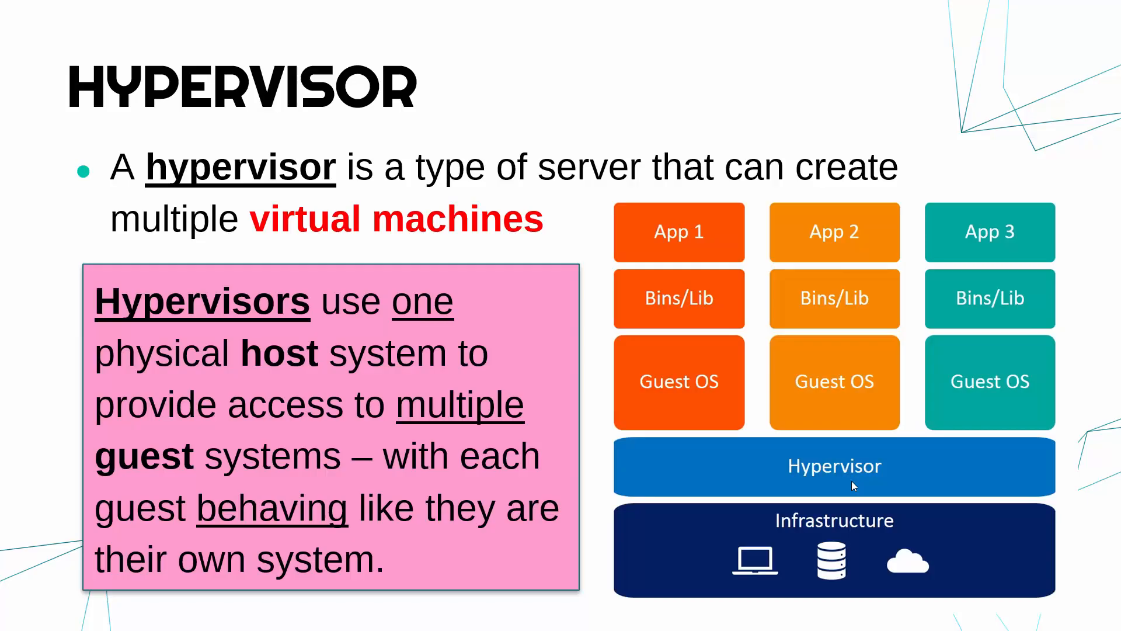
mouse_move(686, 236)
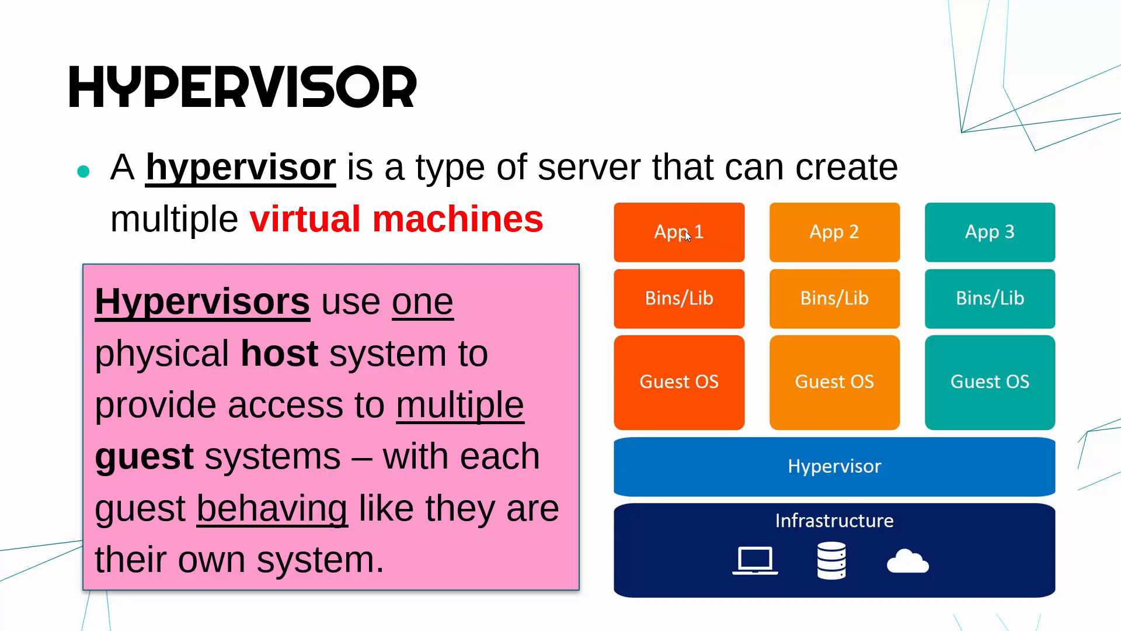
mouse_move(980, 241)
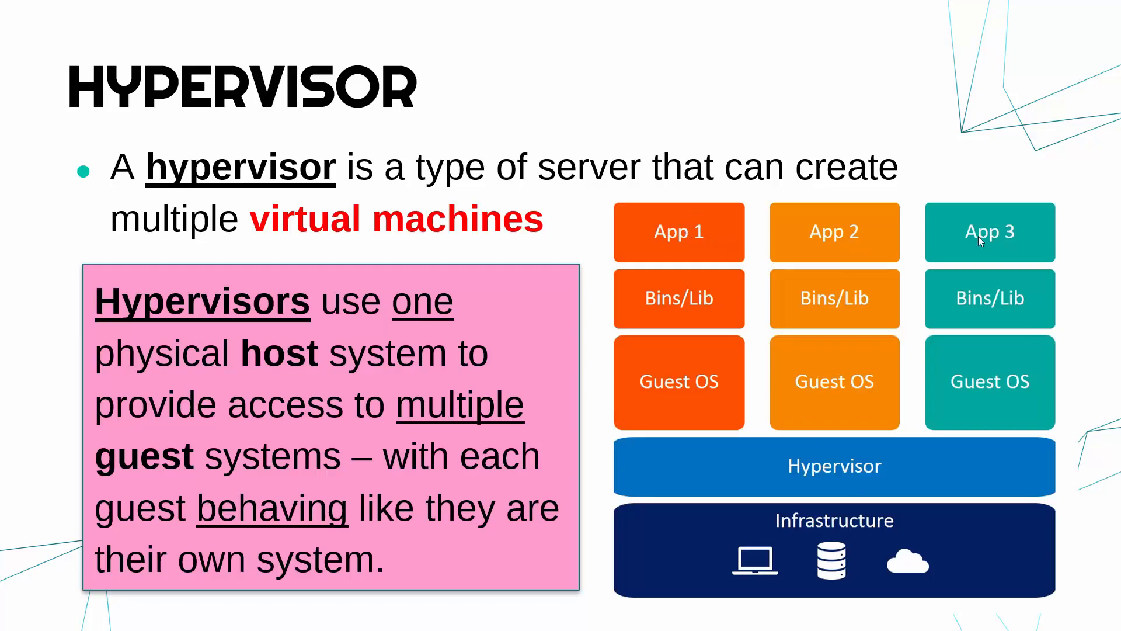
mouse_move(677, 431)
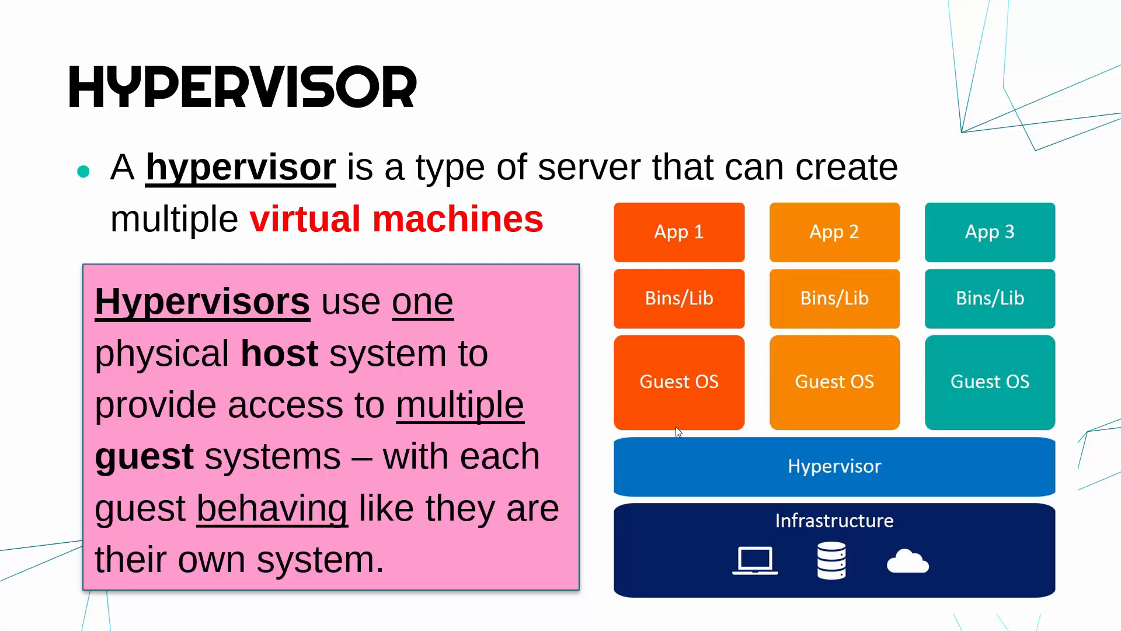
mouse_move(681, 377)
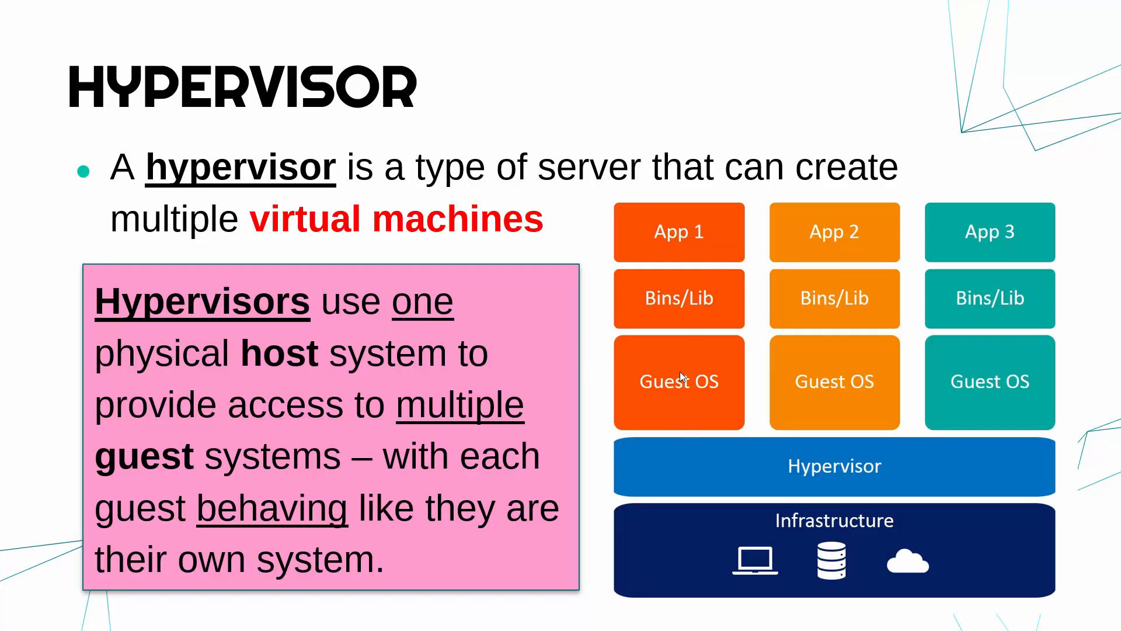
mouse_move(668, 257)
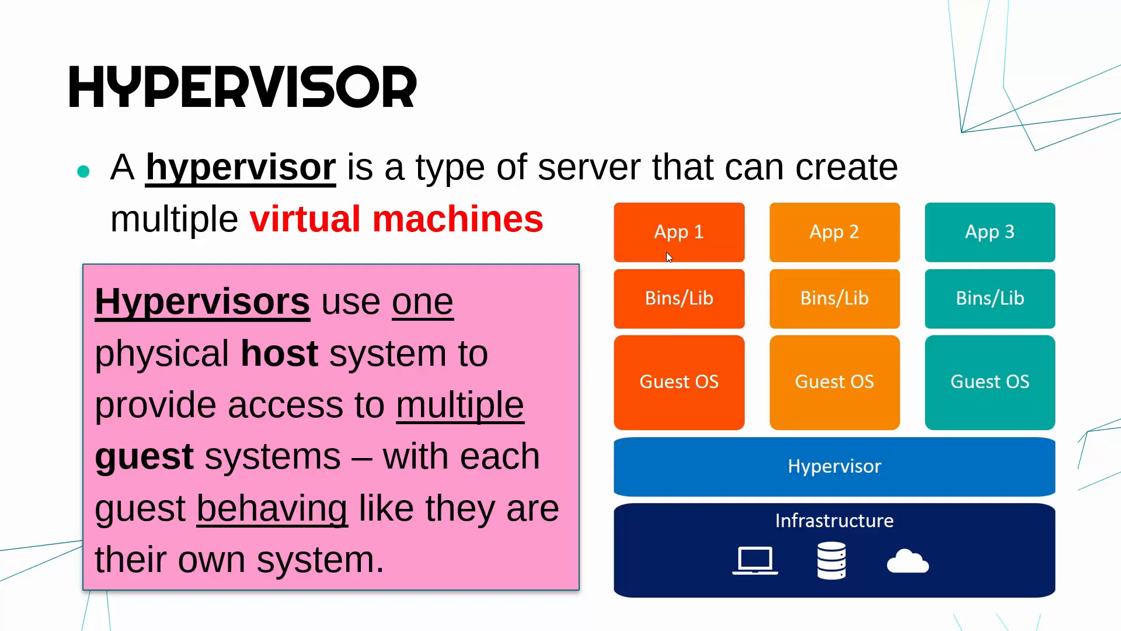
mouse_move(685, 241)
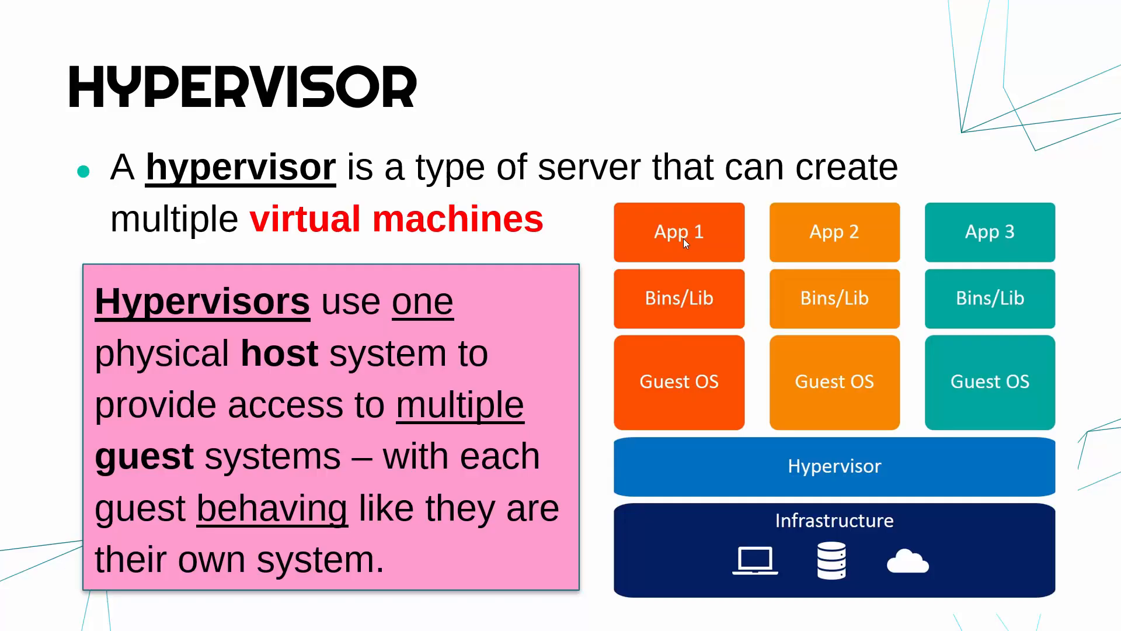
mouse_move(668, 303)
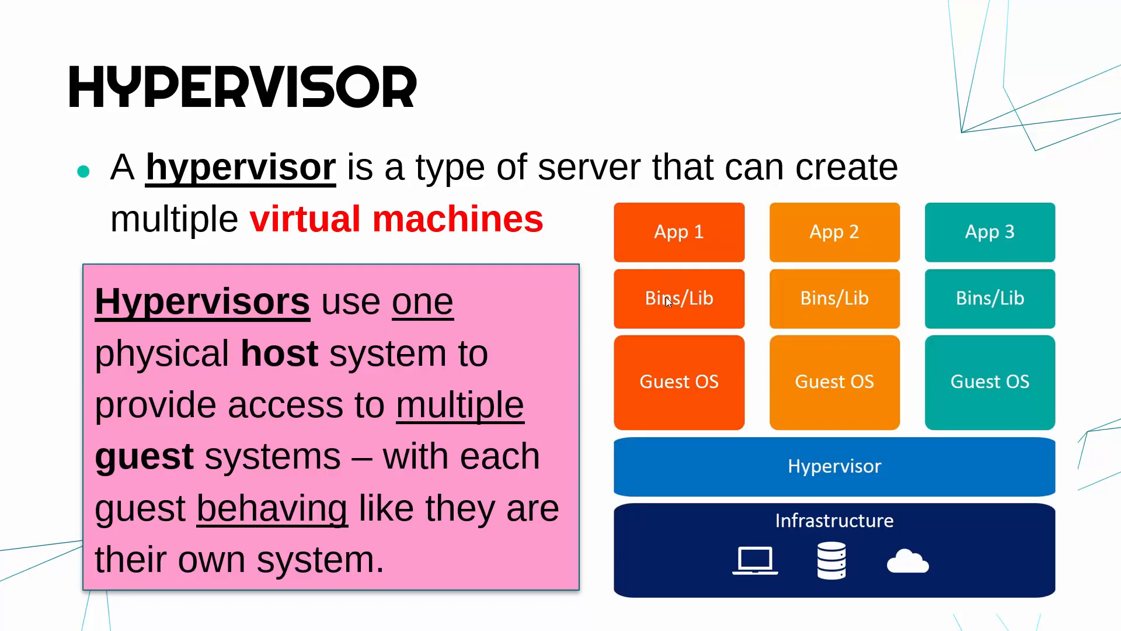
mouse_move(811, 445)
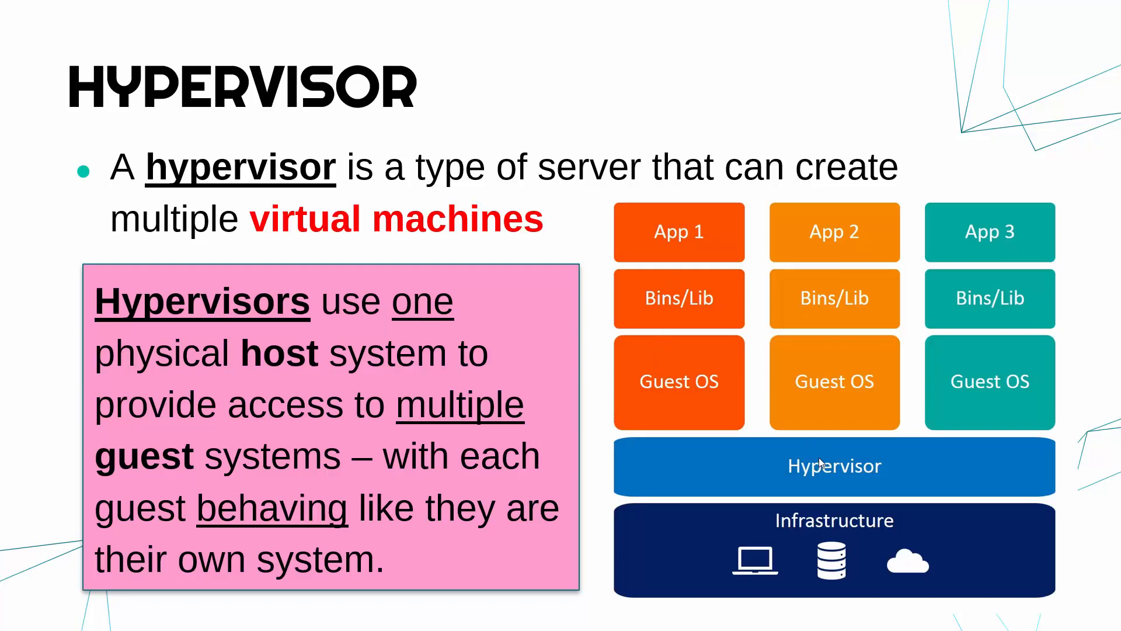
mouse_move(829, 549)
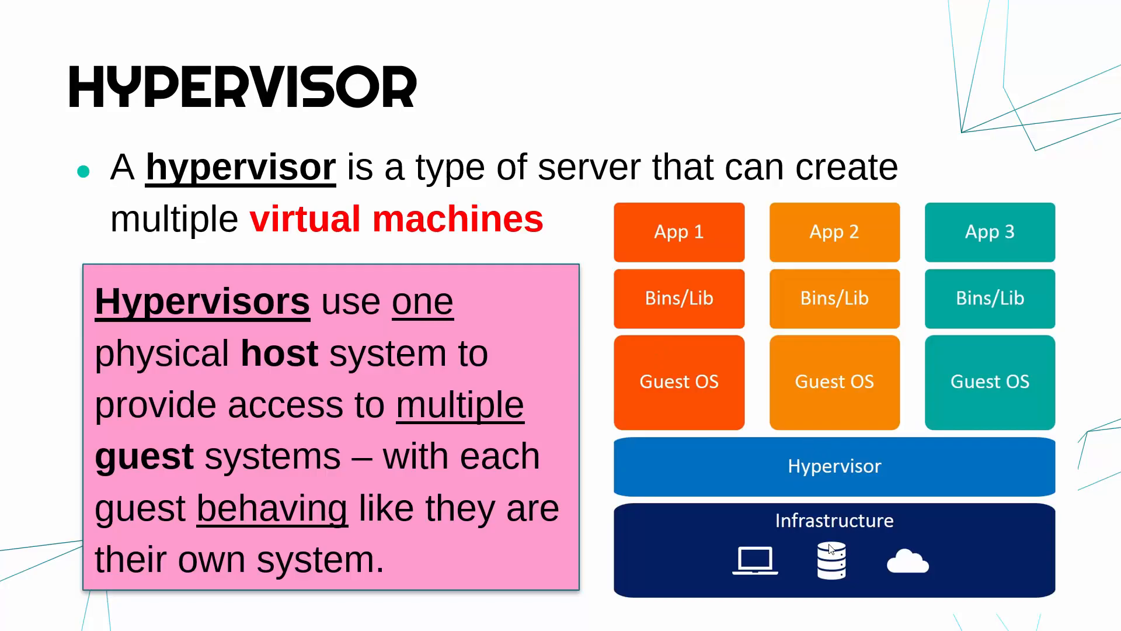
mouse_move(825, 548)
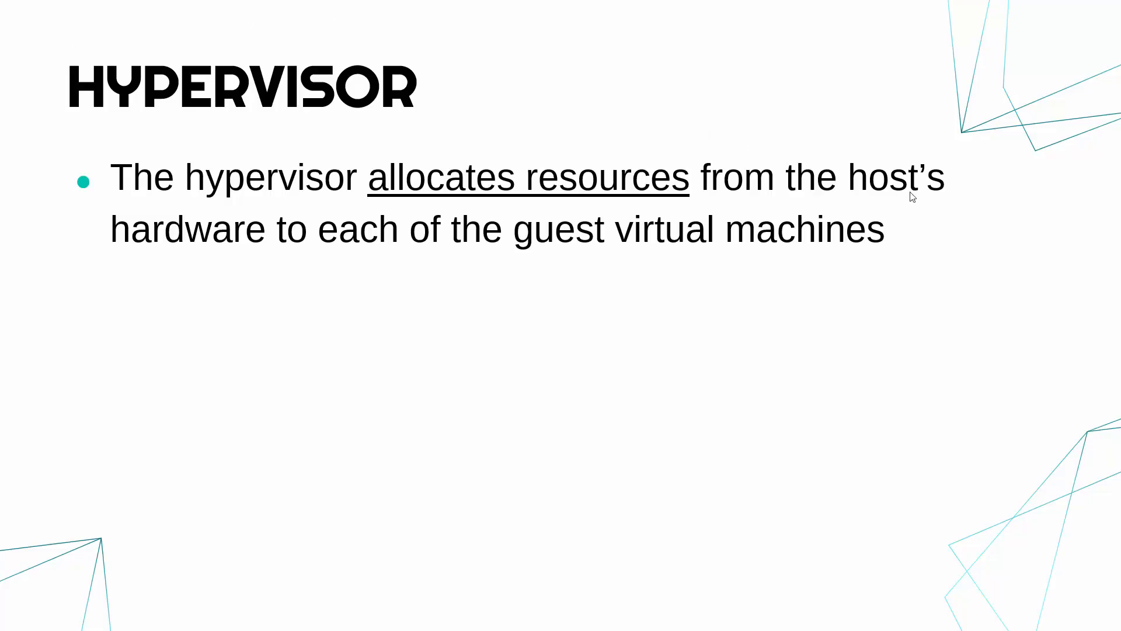
mouse_move(635, 264)
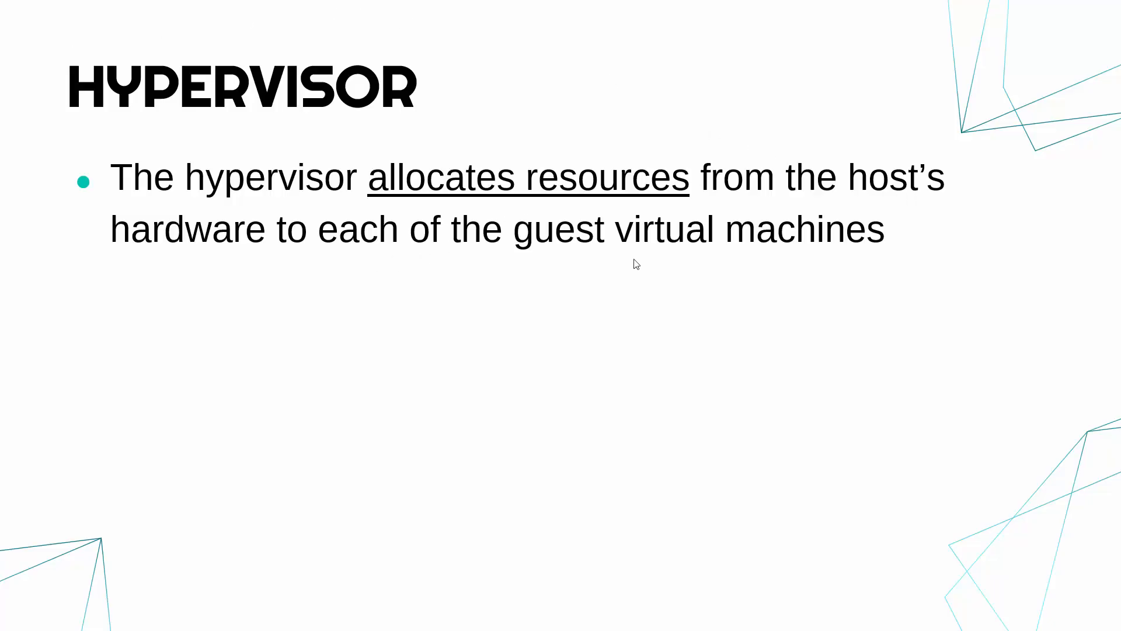
mouse_move(836, 271)
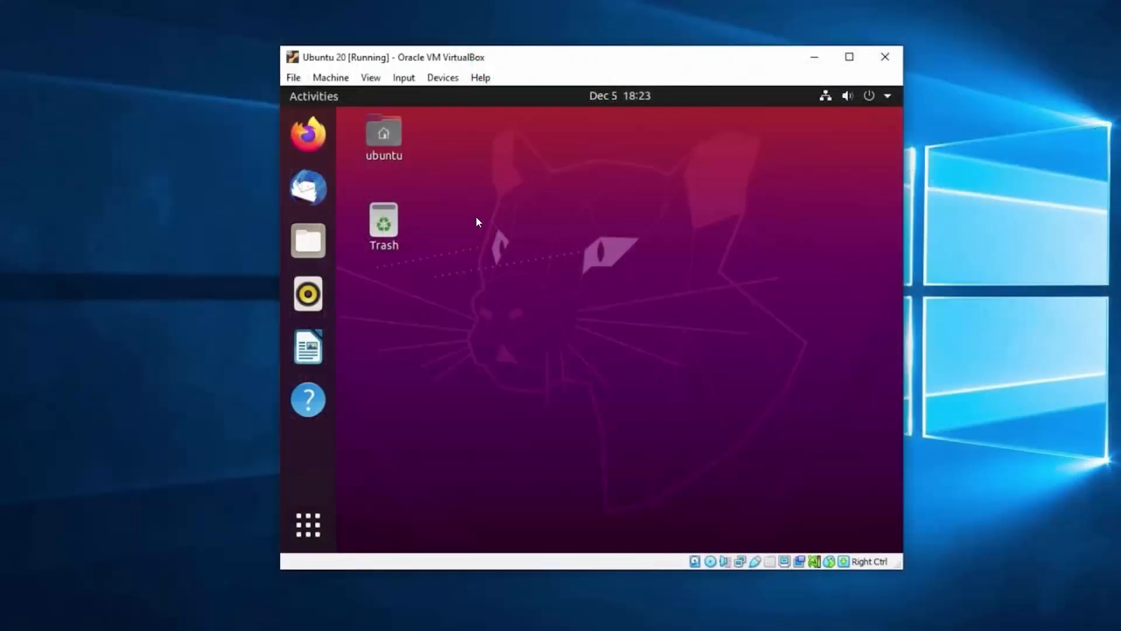
mouse_move(447, 163)
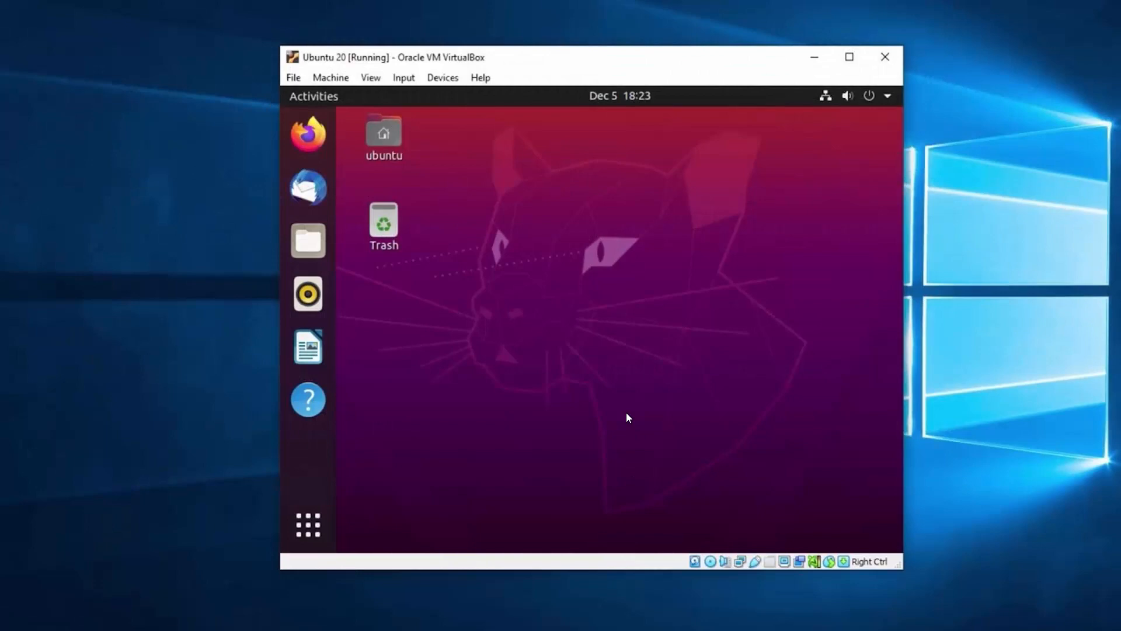
mouse_move(821, 366)
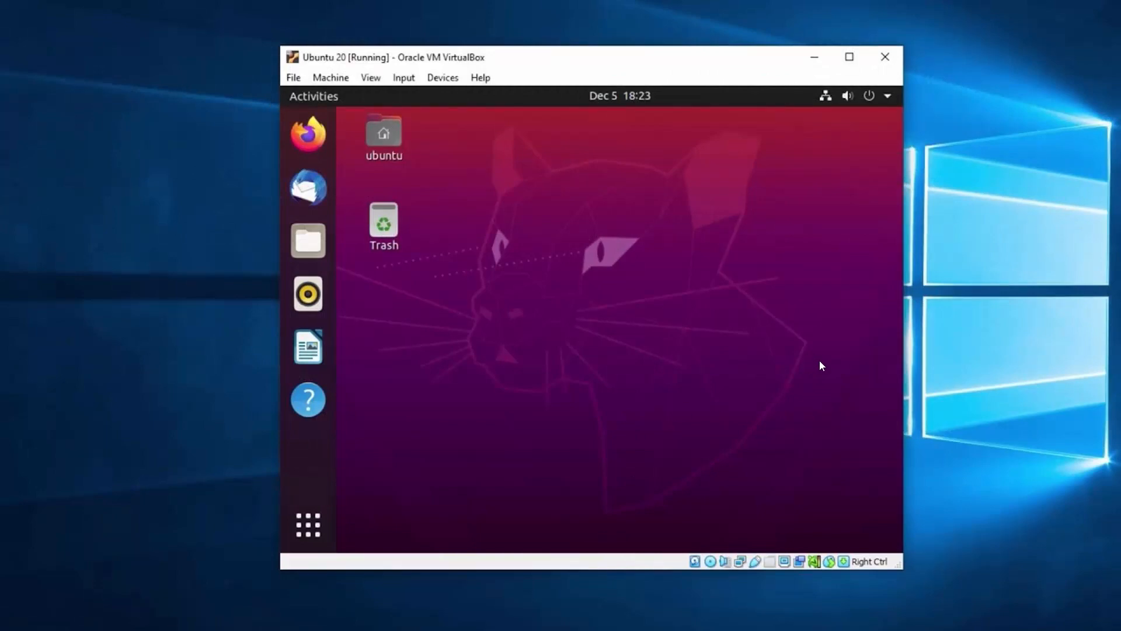
mouse_move(638, 225)
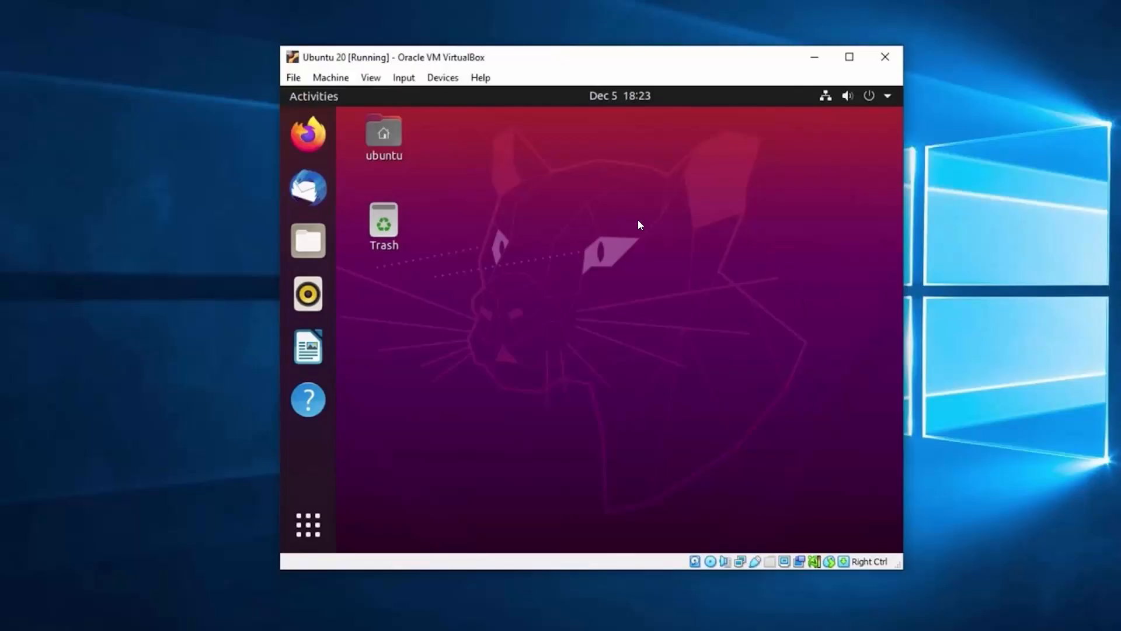
mouse_move(650, 243)
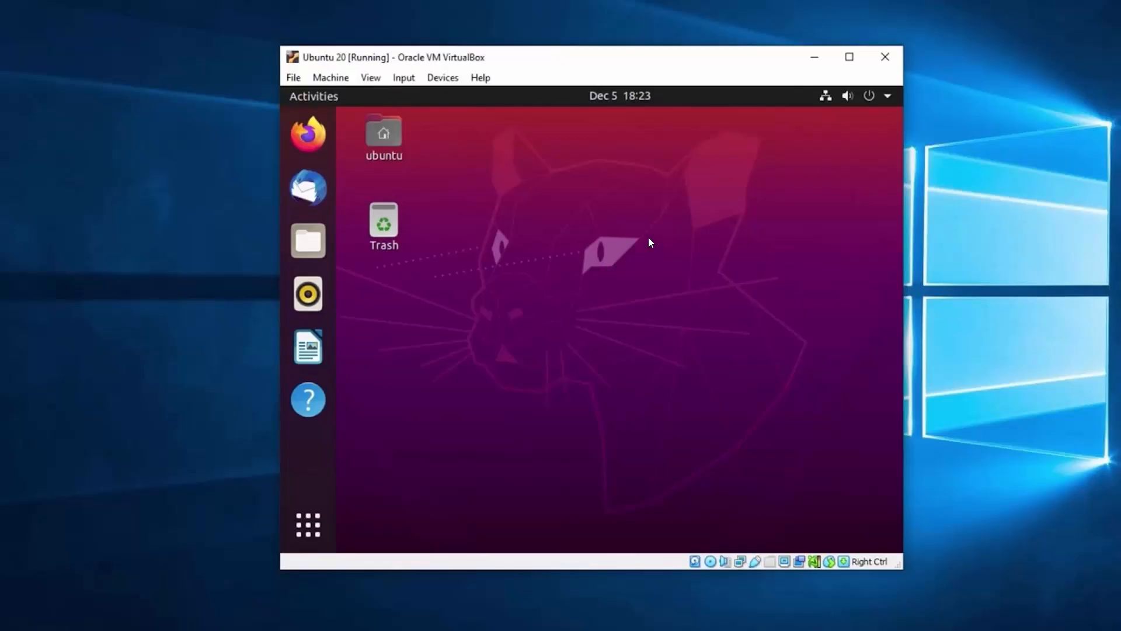
mouse_move(1016, 258)
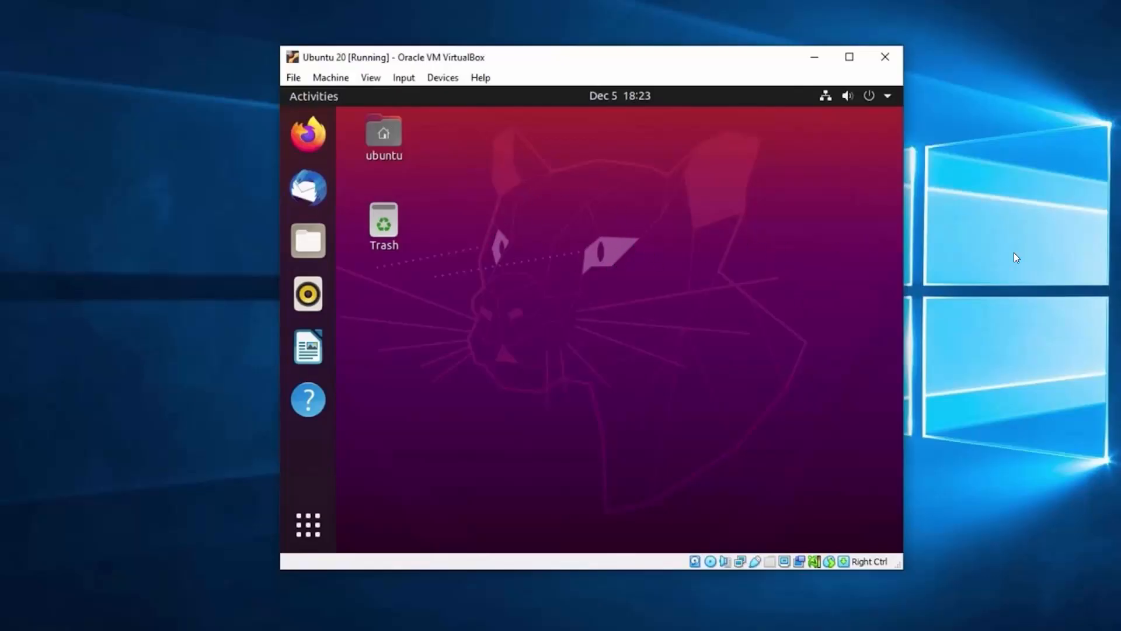
mouse_move(501, 255)
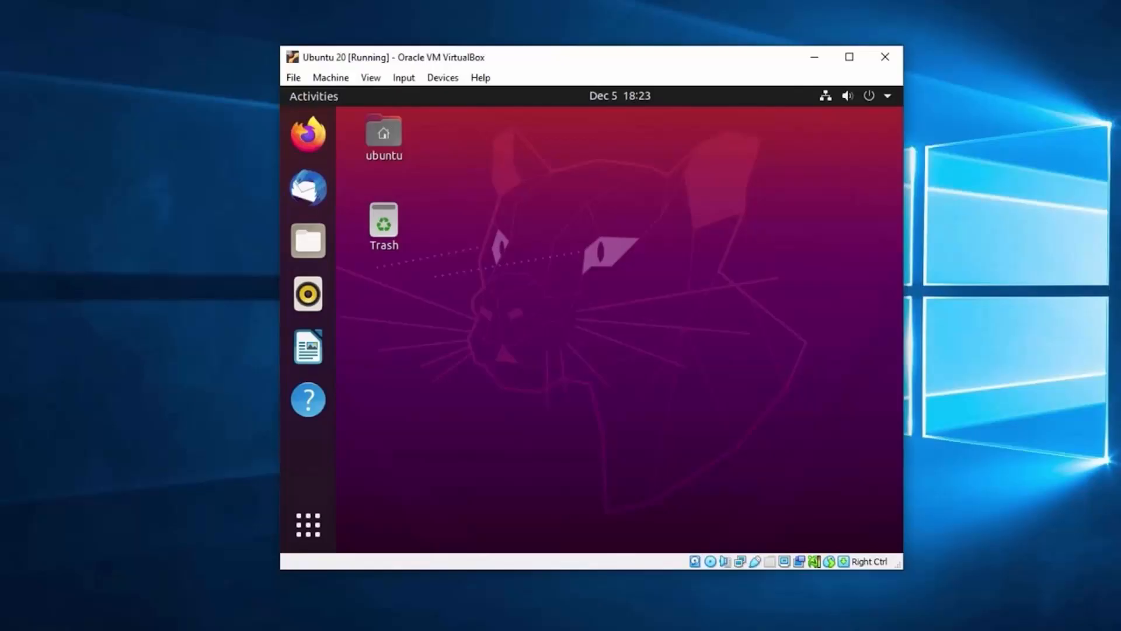
mouse_move(971, 218)
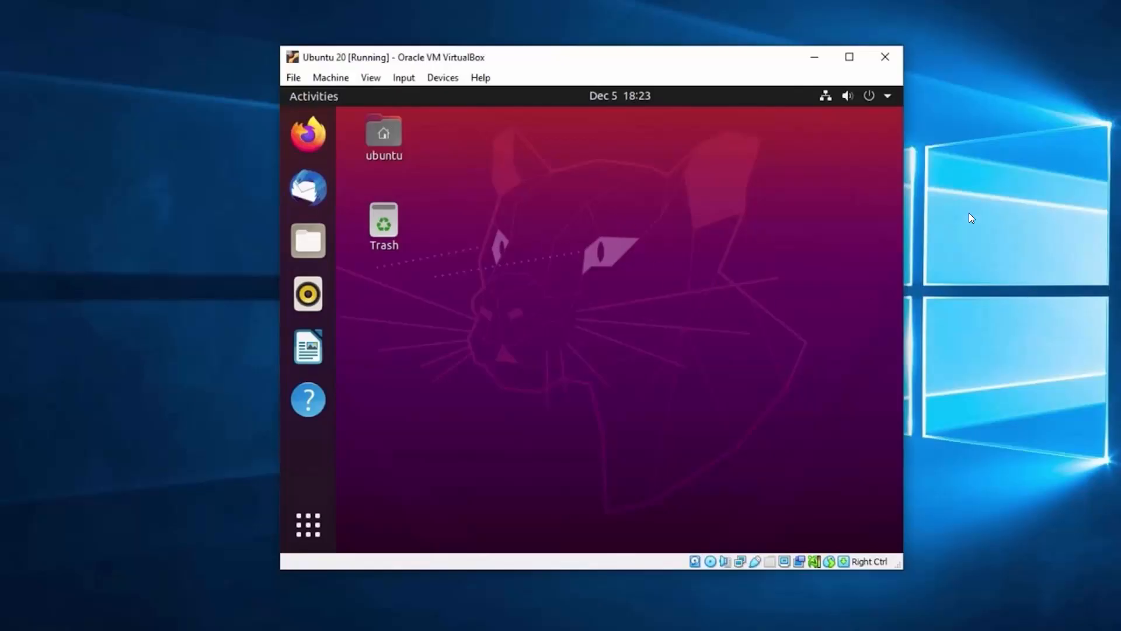
mouse_move(966, 206)
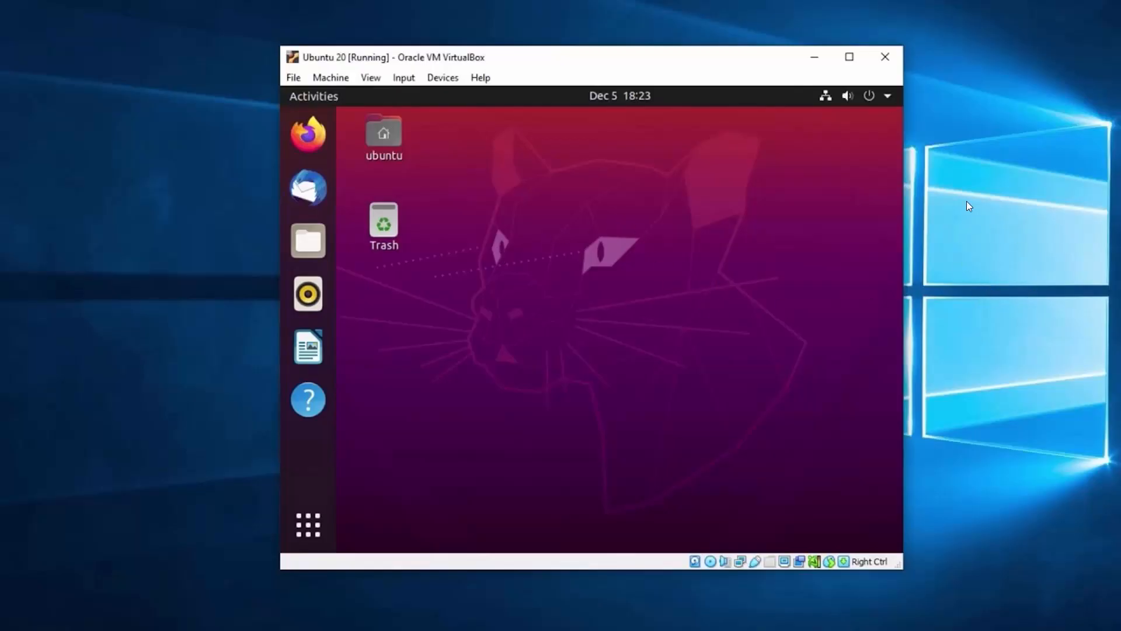
mouse_move(983, 208)
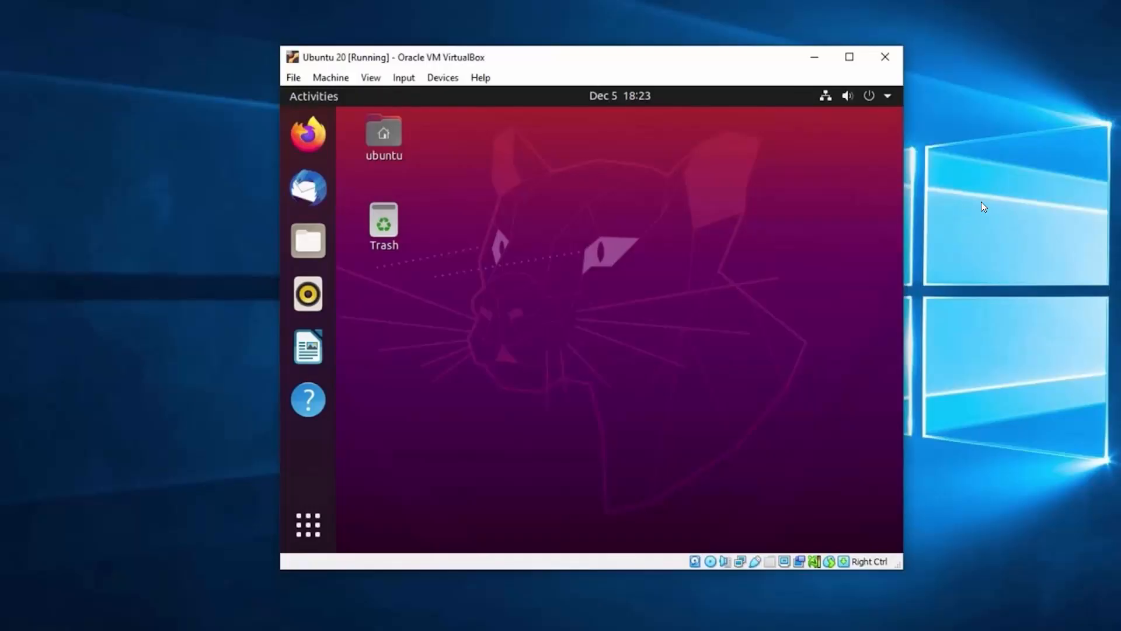
mouse_move(628, 258)
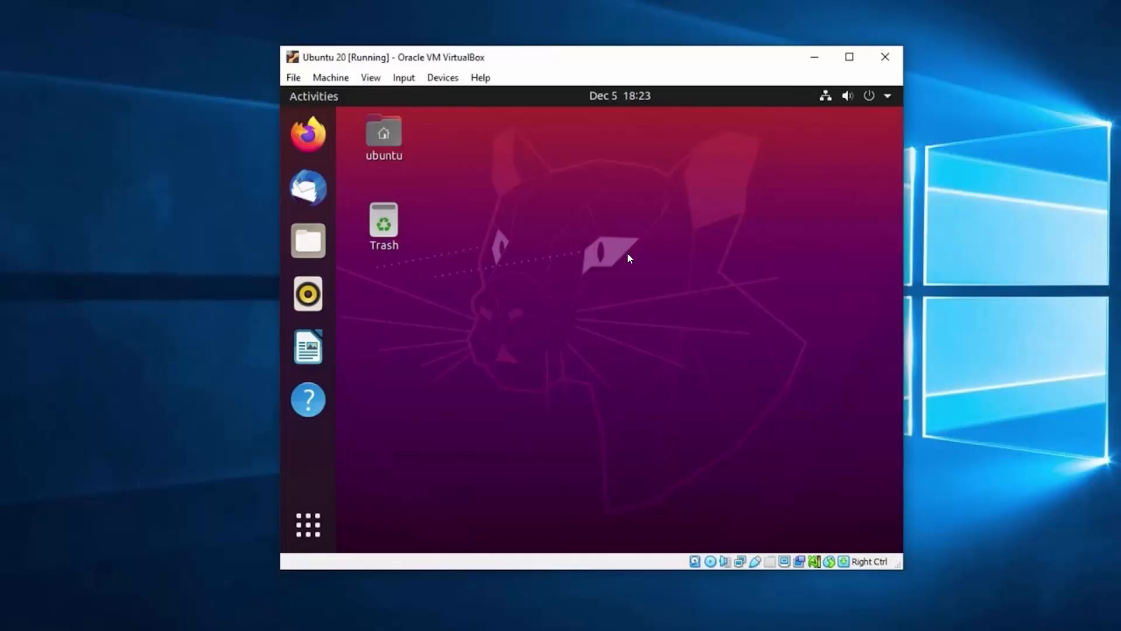
mouse_move(615, 270)
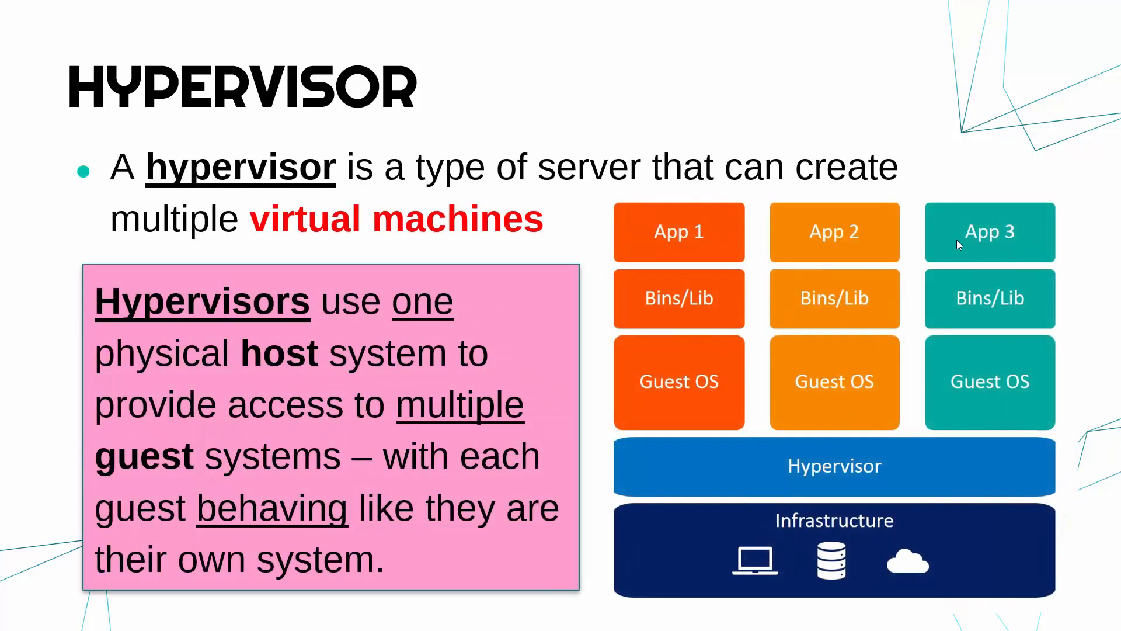
mouse_move(989, 381)
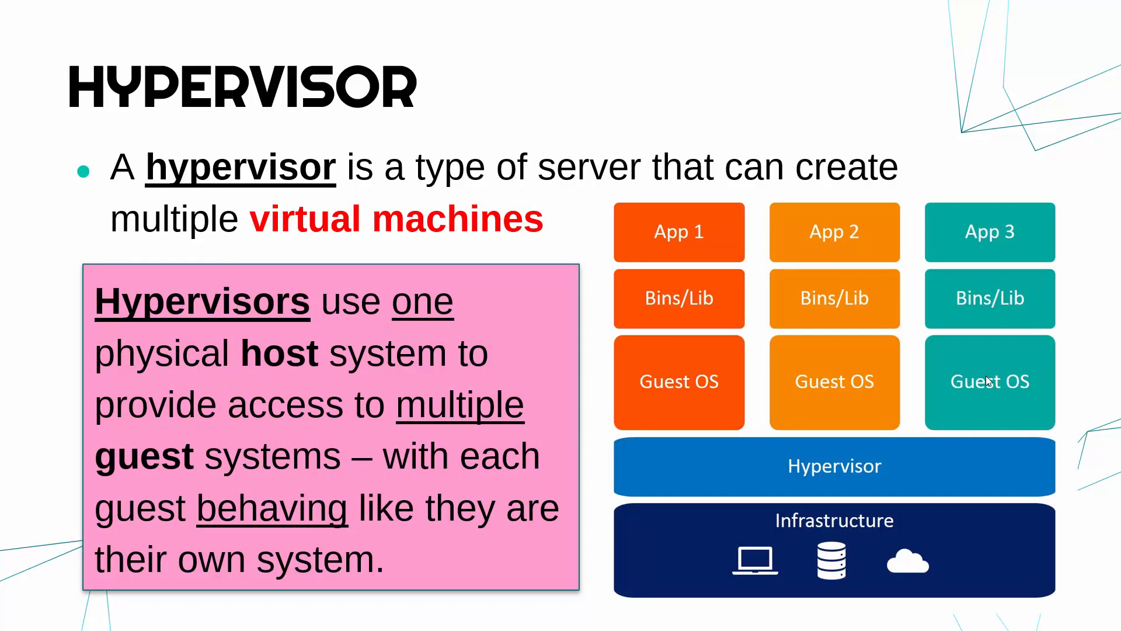